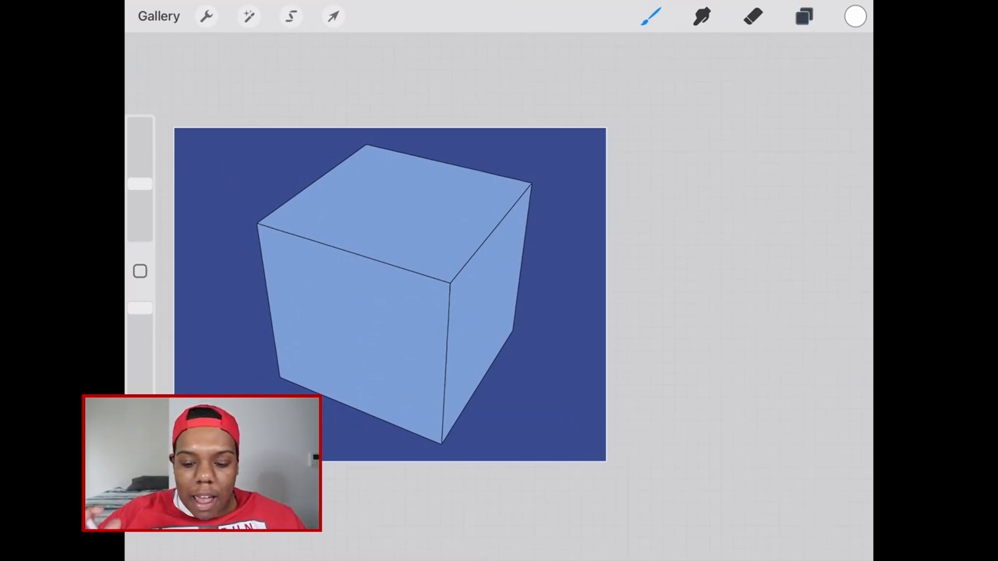
Make the Cube Linework layer the active layer on the light blue cube canvas
click(804, 15)
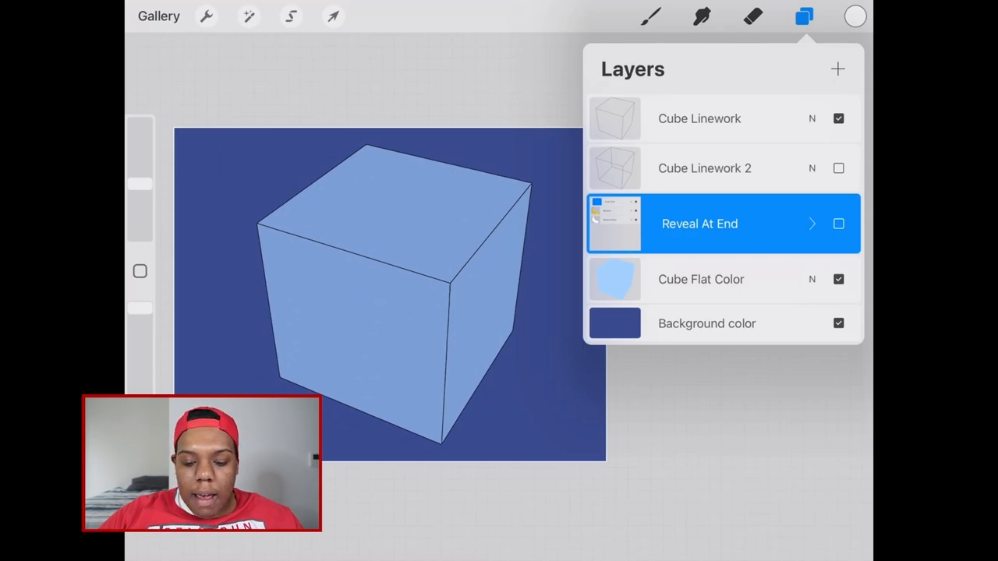
click(699, 118)
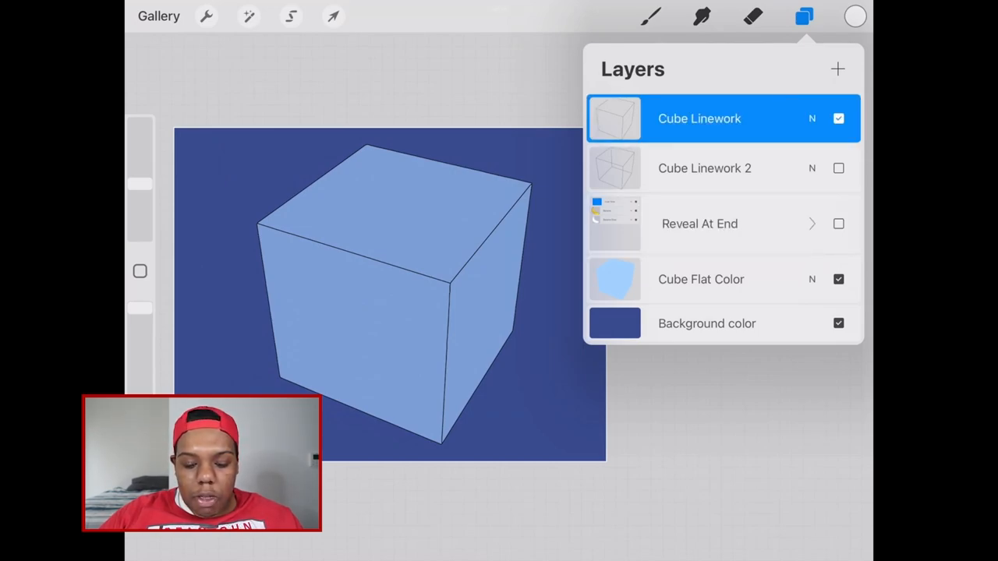
click(839, 168)
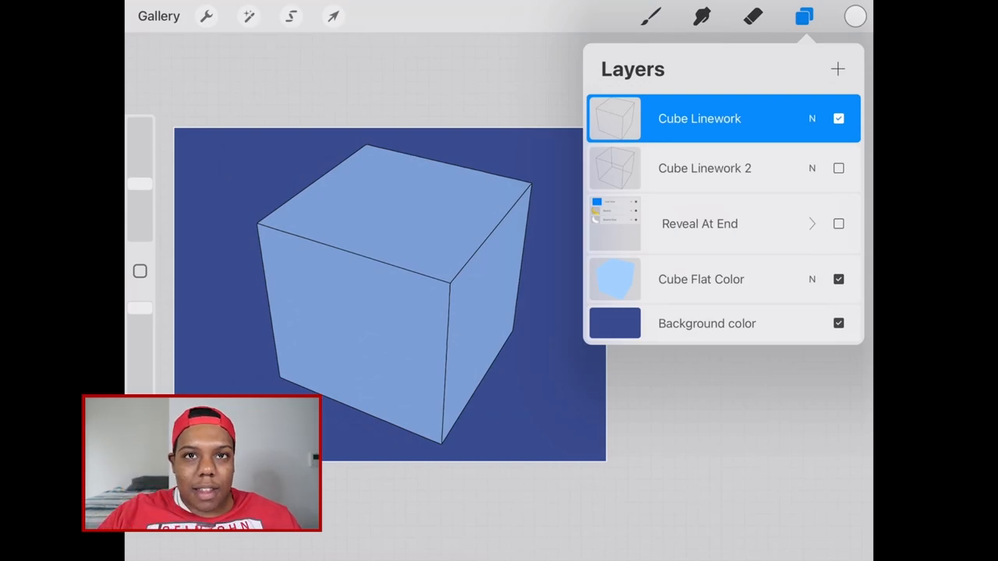
Duplicate Cube Linework, place the copy below Reveal At End and hide the original
click(701, 279)
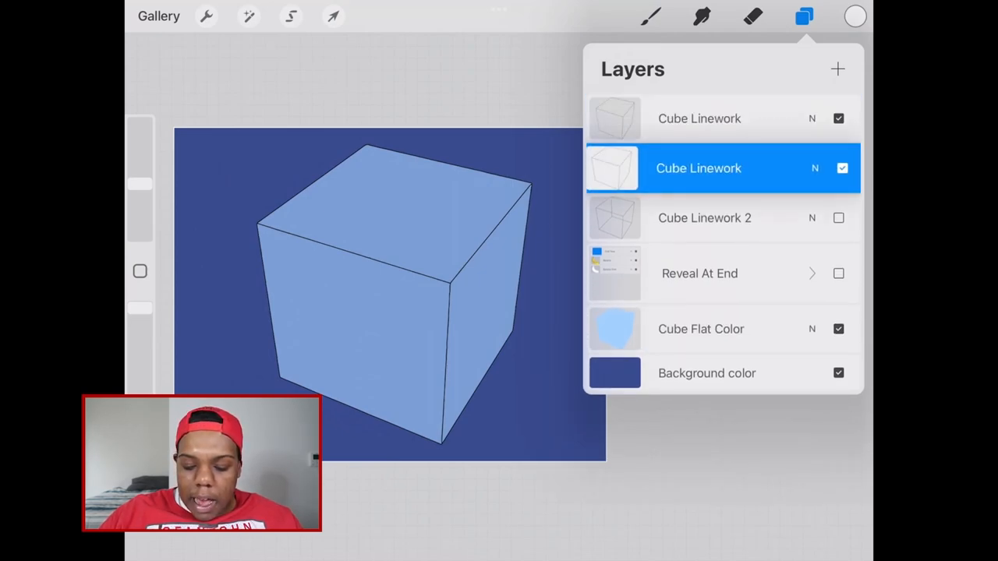
drag(699, 169, 699, 279)
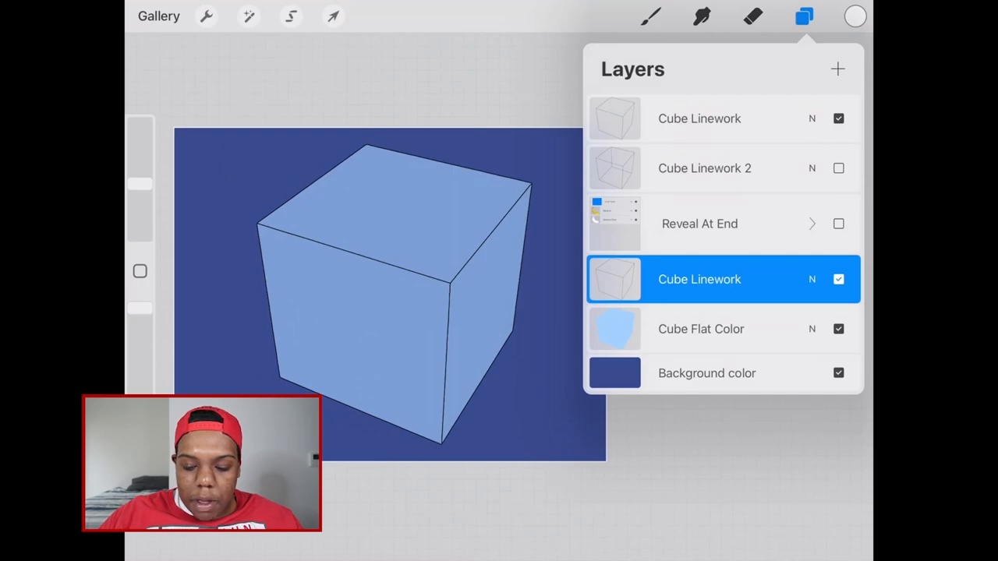
click(698, 119)
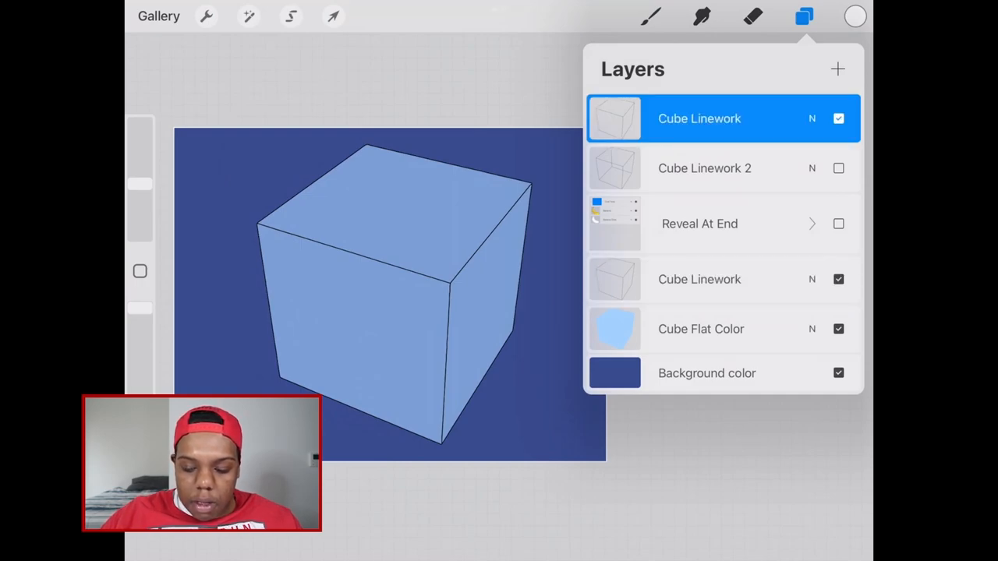
click(839, 119)
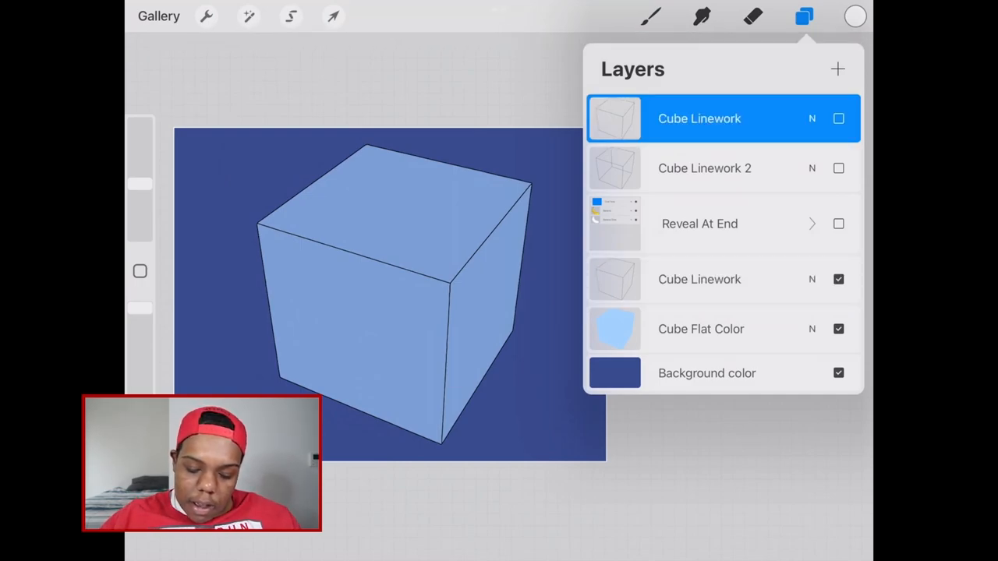
Invert the linework copy so the cube outlines become white lines
click(699, 279)
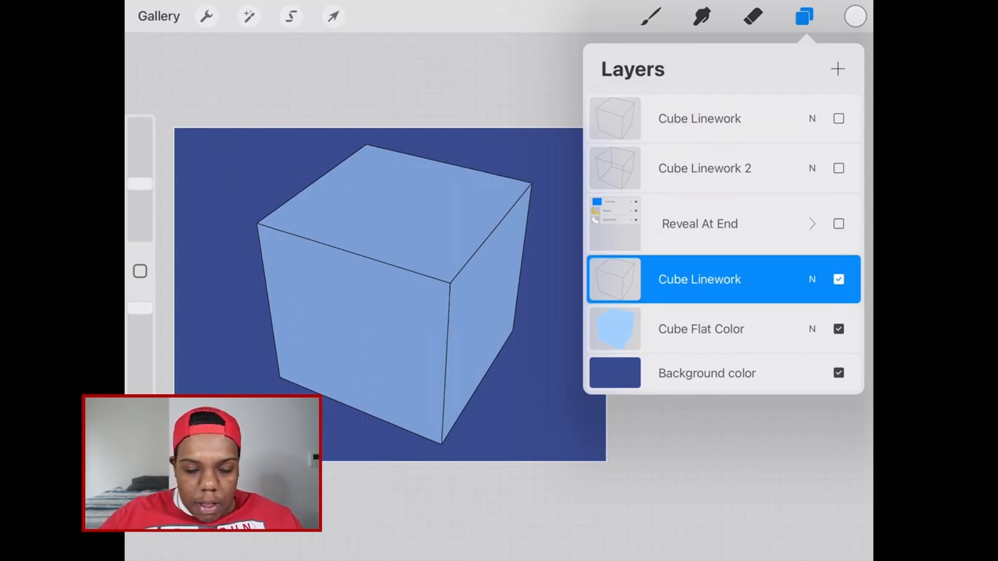
click(699, 279)
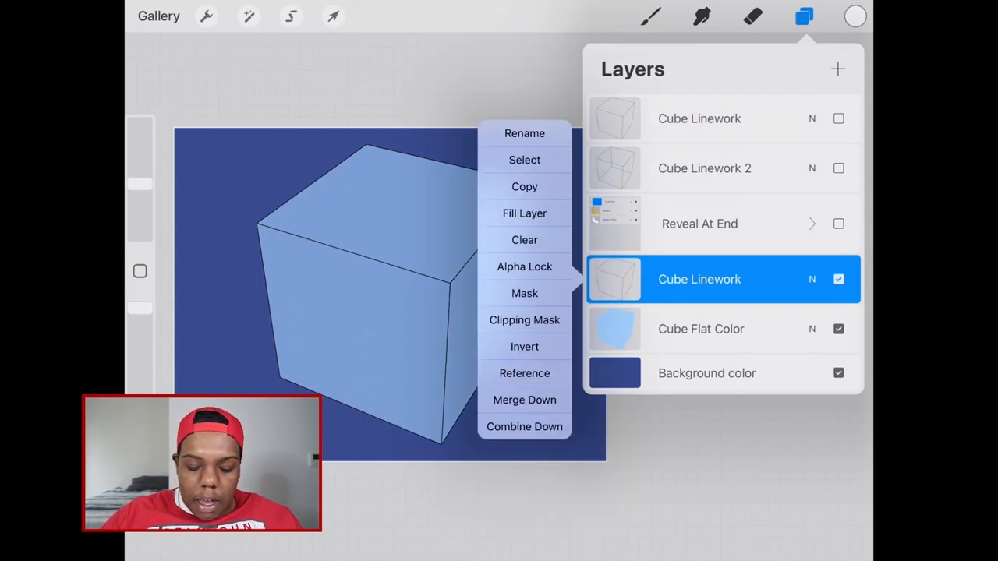
click(524, 240)
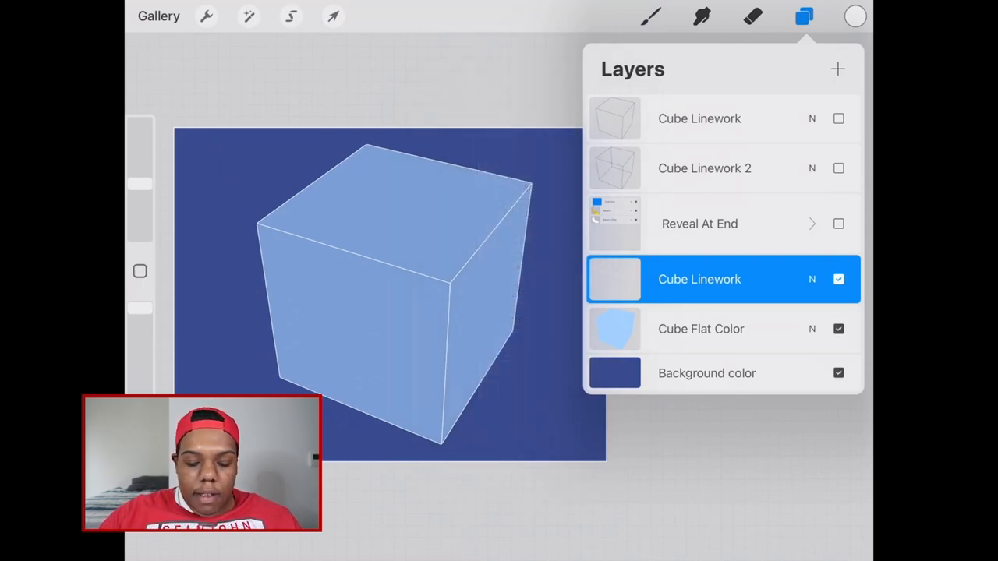
click(248, 15)
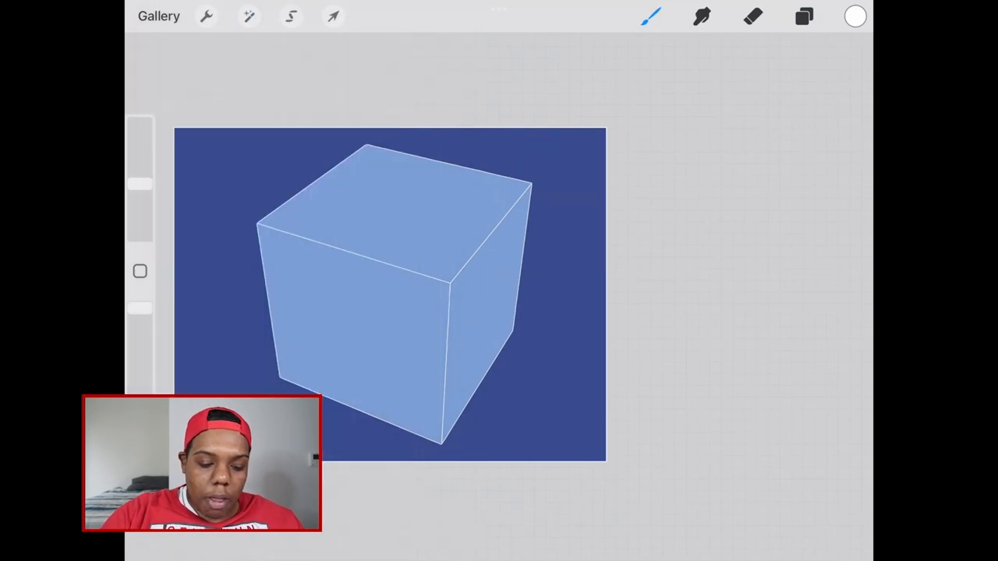
Soften the white cube lines with a Gaussian Blur of about 16%
click(250, 16)
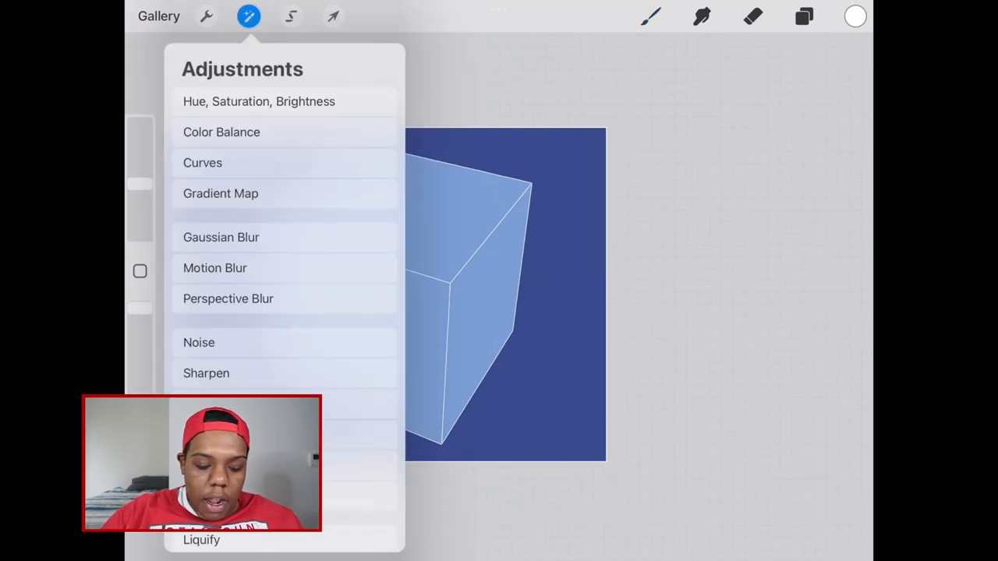
click(221, 237)
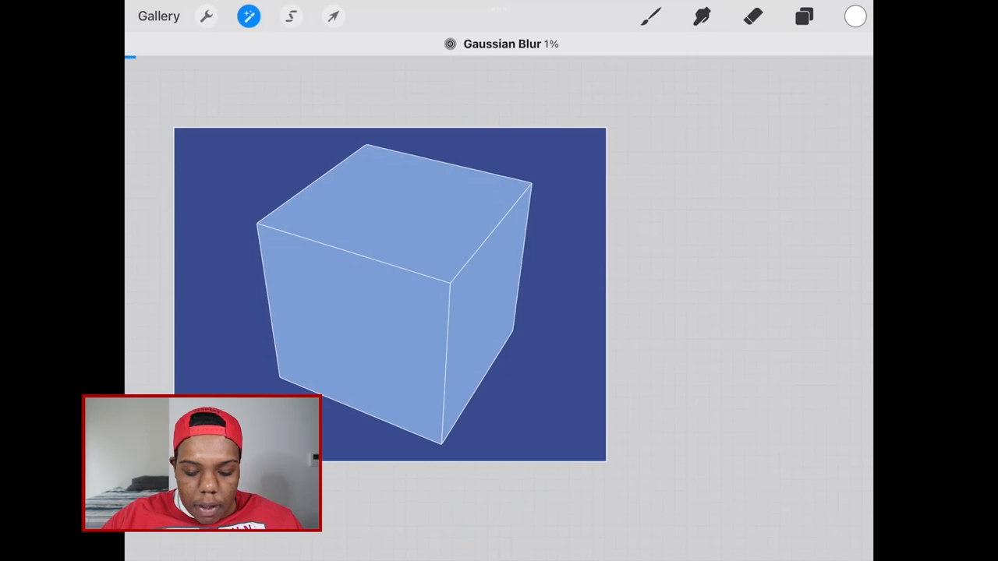
drag(138, 56, 242, 56)
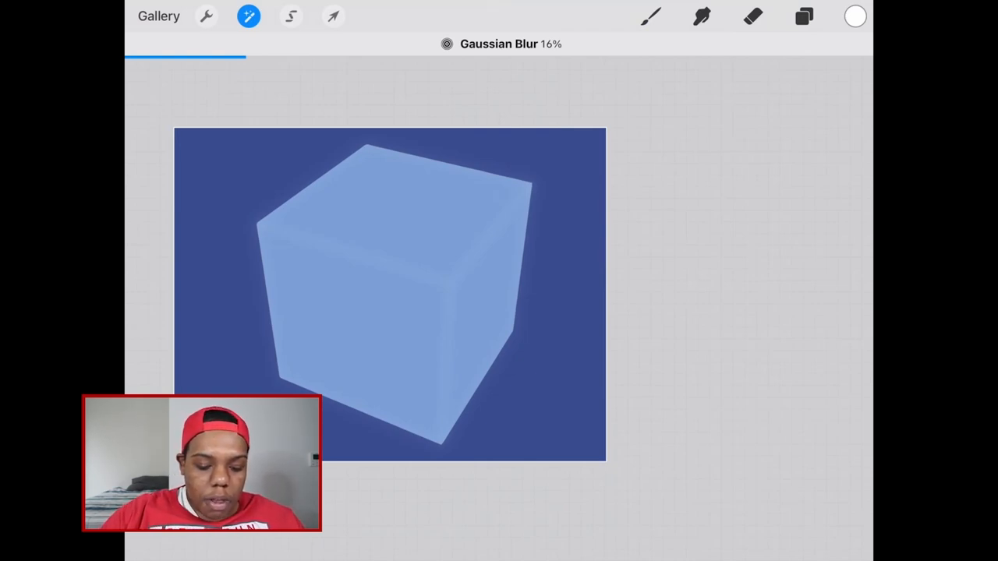
Duplicate the blurred linework twice and merge the copies into one brighter glow layer
click(805, 16)
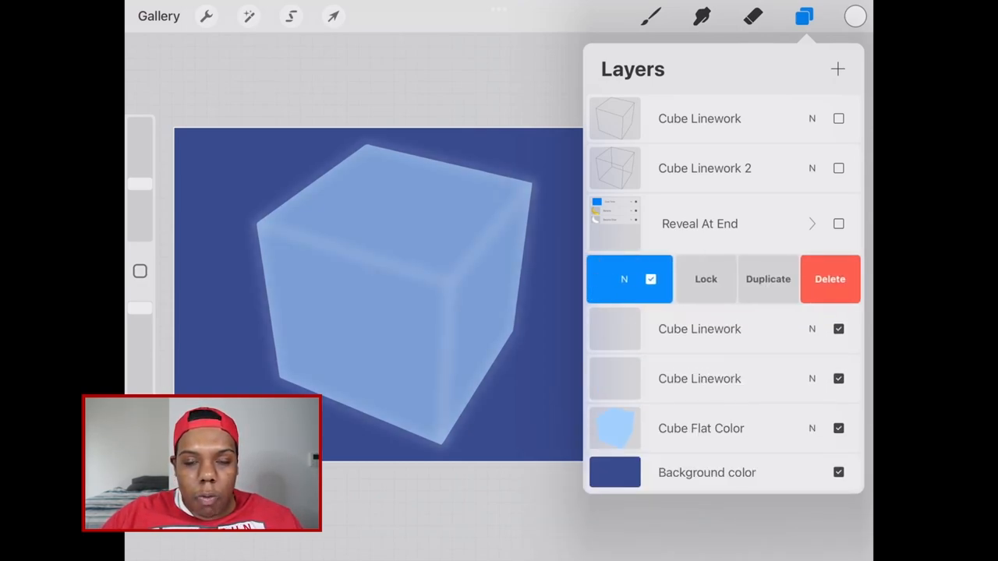
click(767, 278)
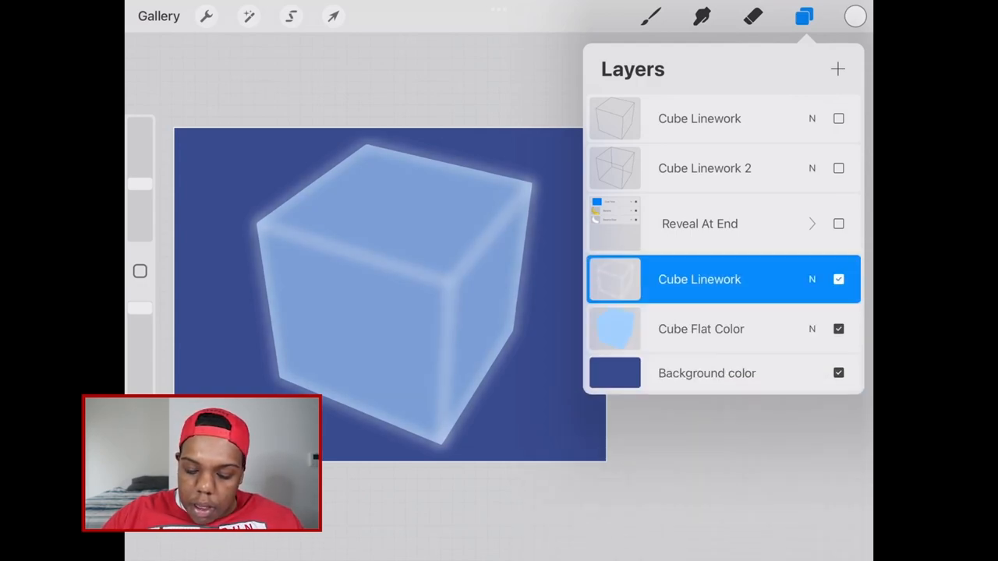
click(699, 279)
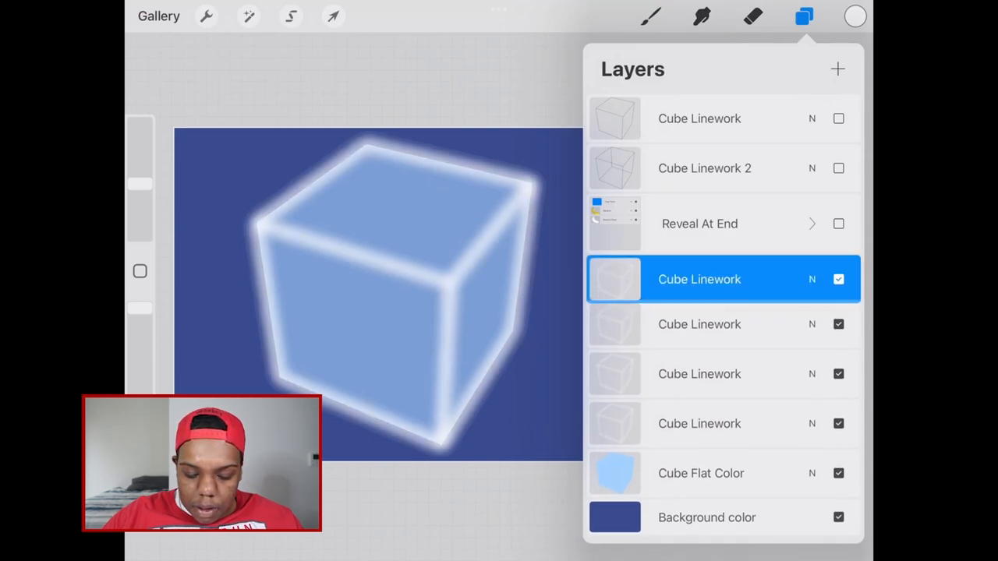
scroll(down, 3)
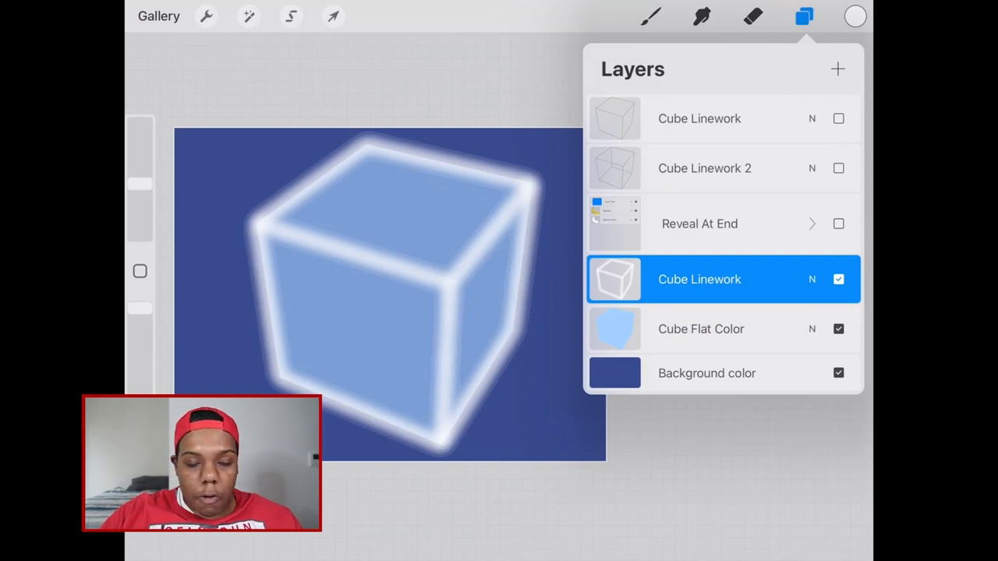
Spread the merged cube glow with a second Gaussian Blur of about 23%
click(248, 15)
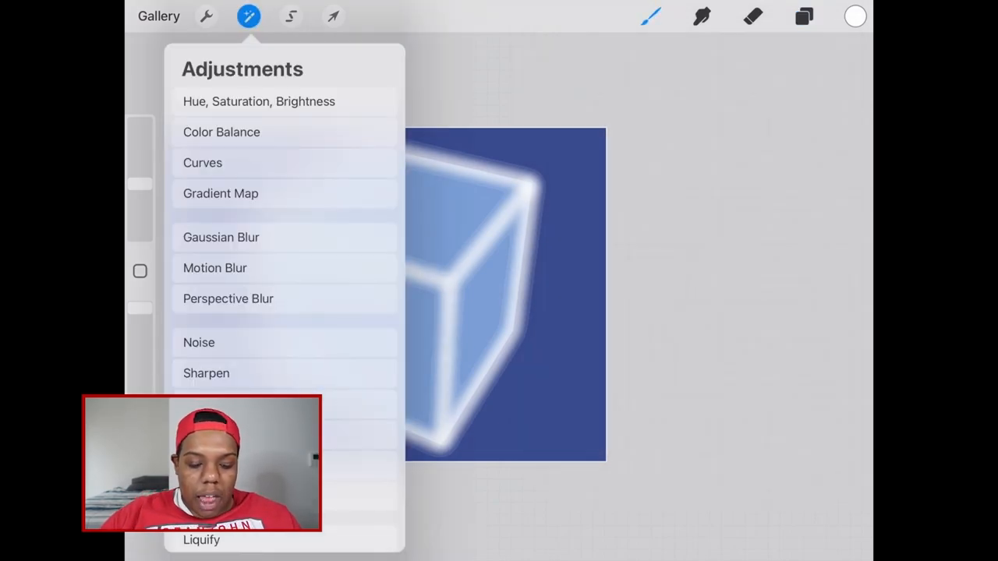
click(221, 237)
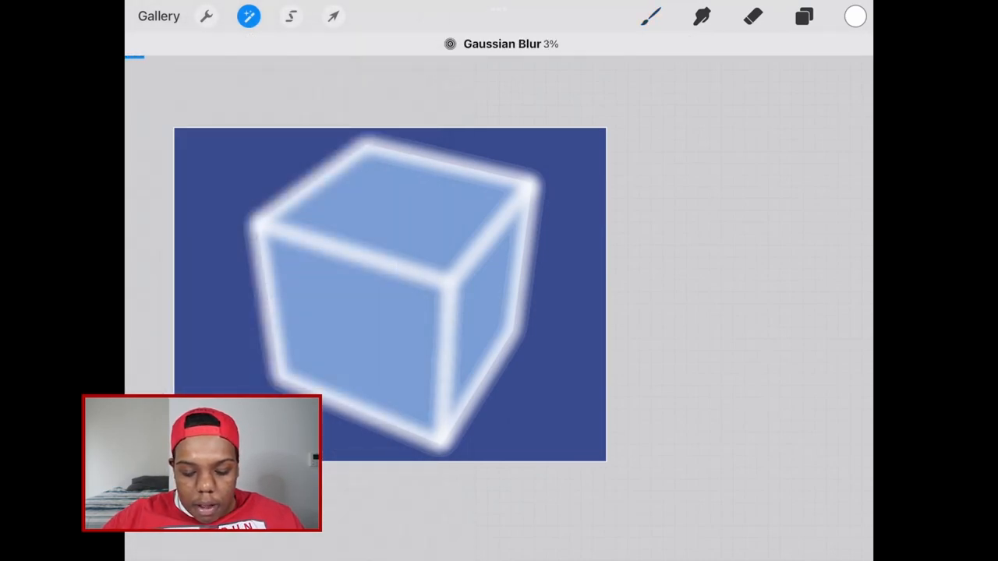
drag(160, 57, 242, 56)
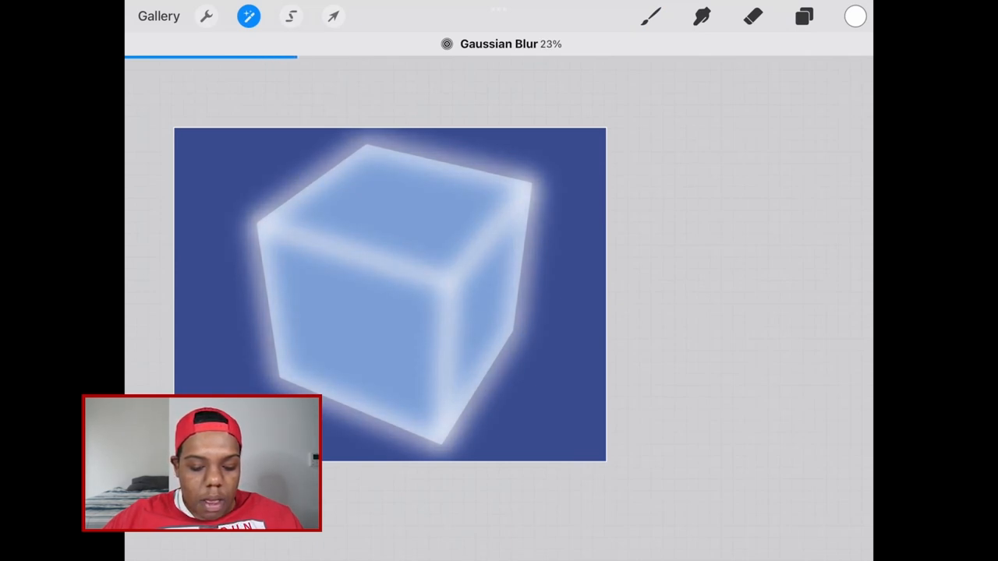
Make the Cube Flat Color layer active in the layer list
click(805, 16)
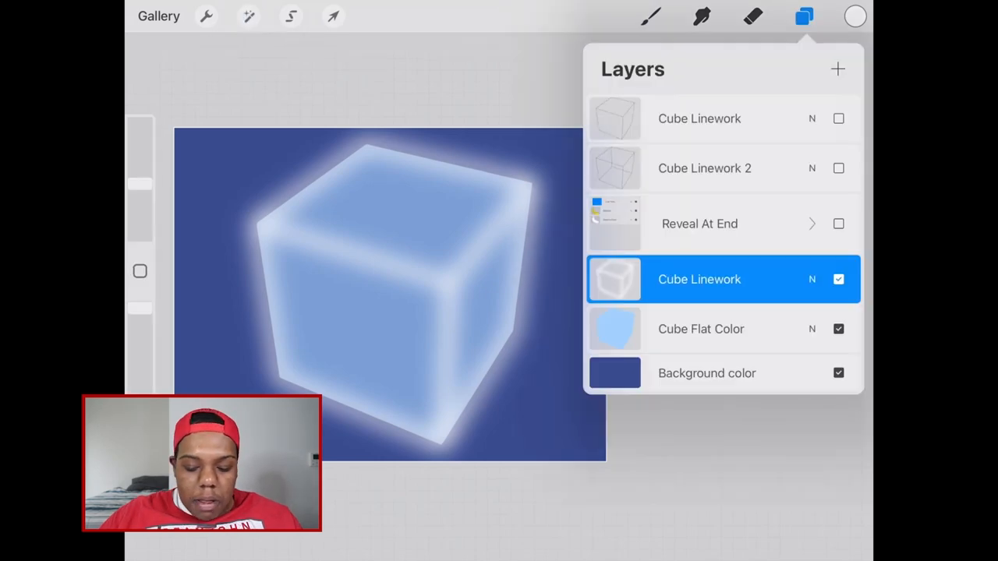
click(702, 327)
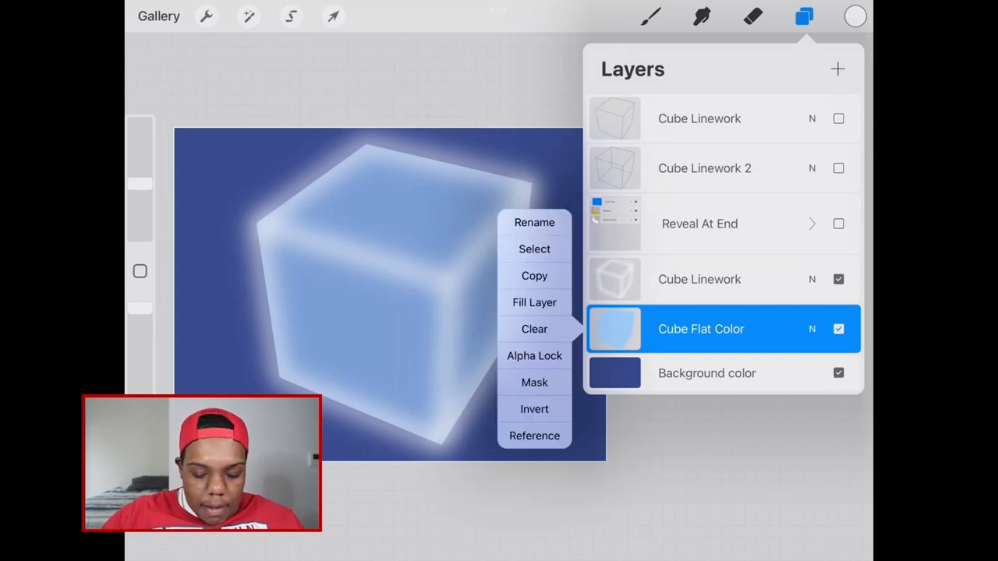
Select the cube's flat colour shape and duplicate the Cube Linework glow confined to it
click(534, 250)
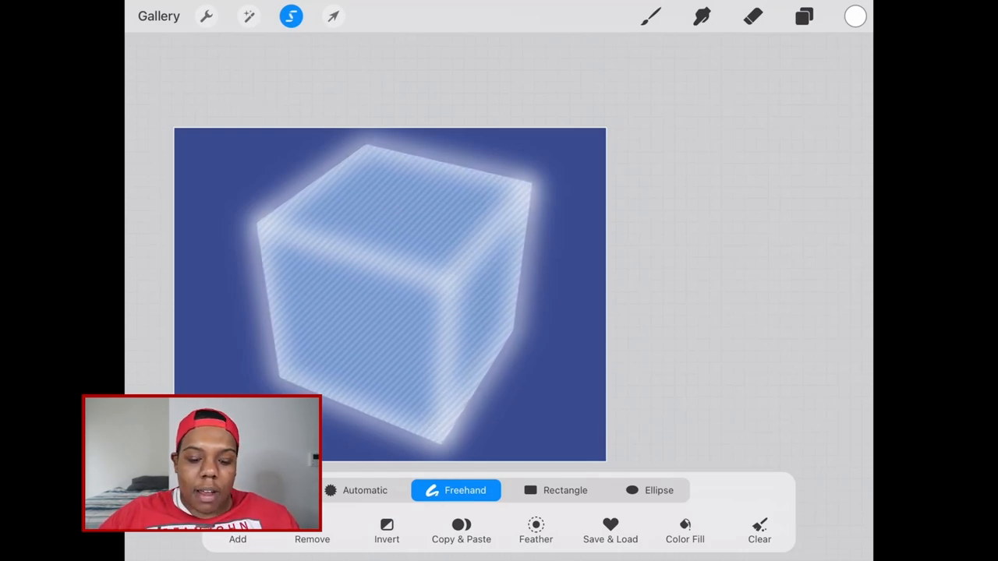
click(805, 16)
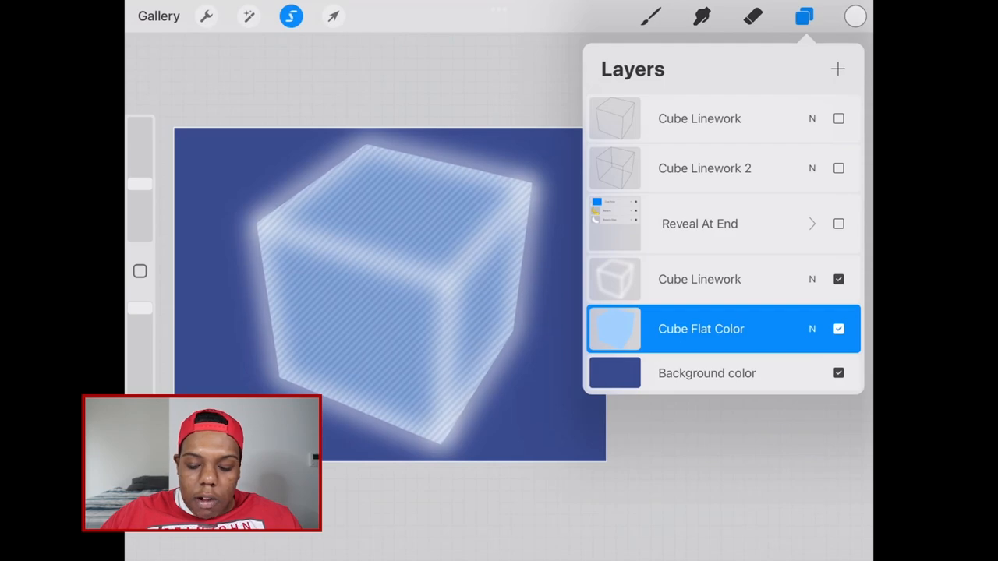
click(699, 279)
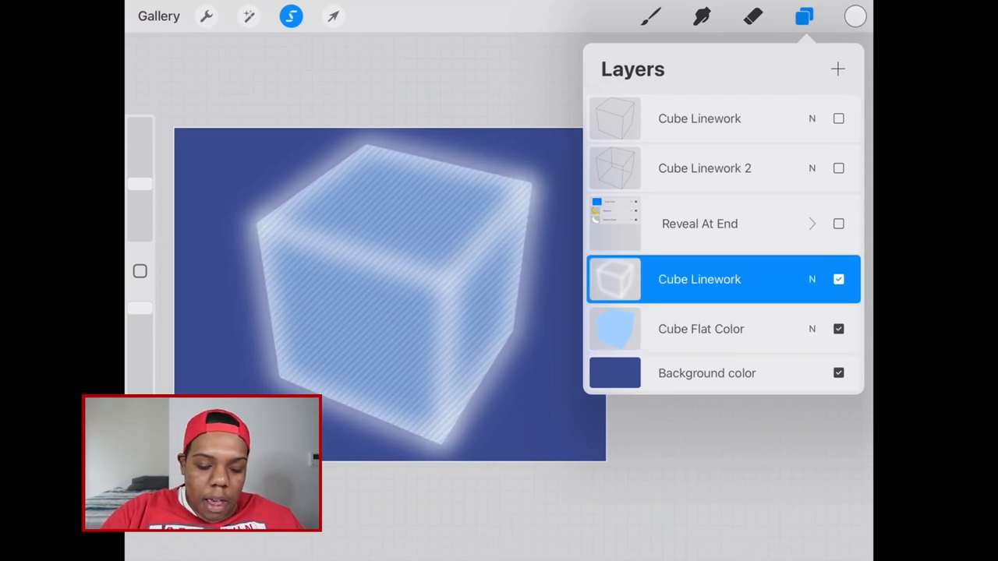
click(333, 16)
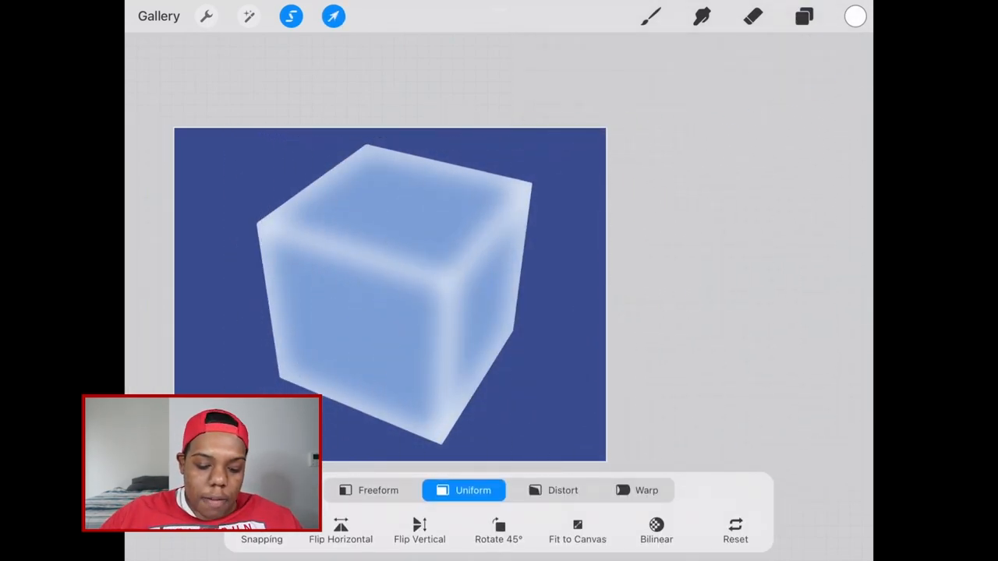
click(805, 15)
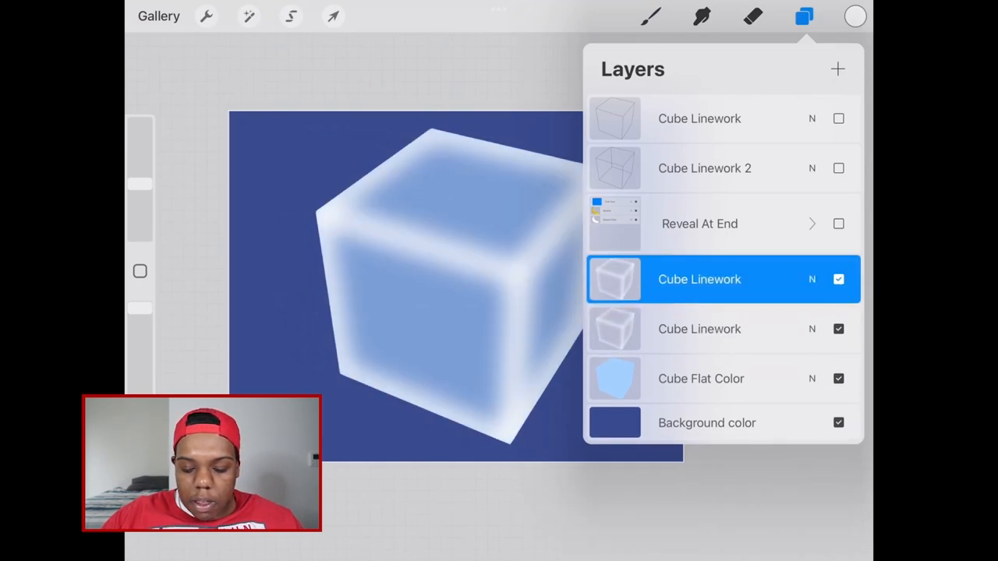
Merge the two Cube Linework layers and set the result's opacity to 77%
click(839, 68)
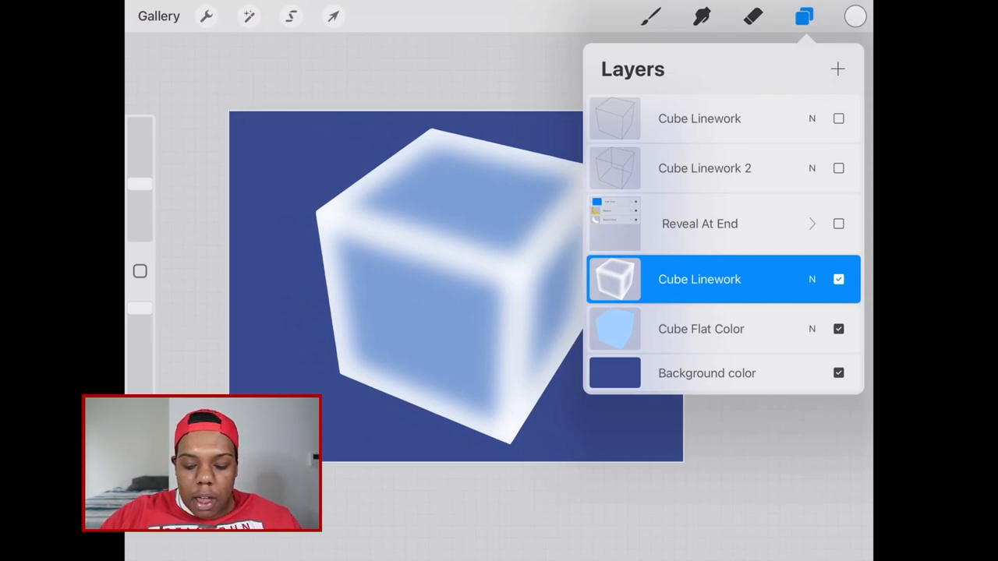
click(248, 16)
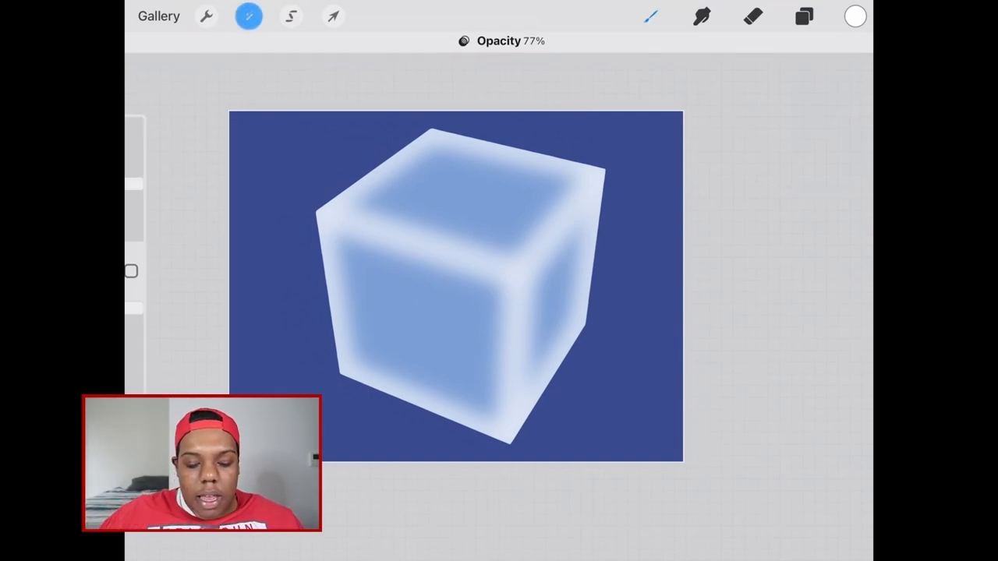
click(804, 15)
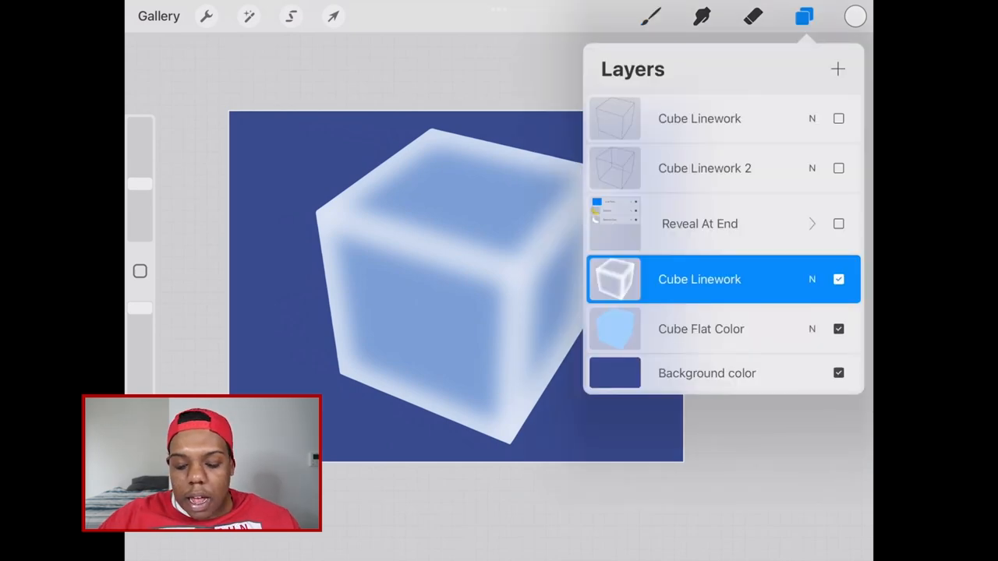
Add a new Layer 9 above Cube Linework 2 and choose the Large Airbrush
click(705, 168)
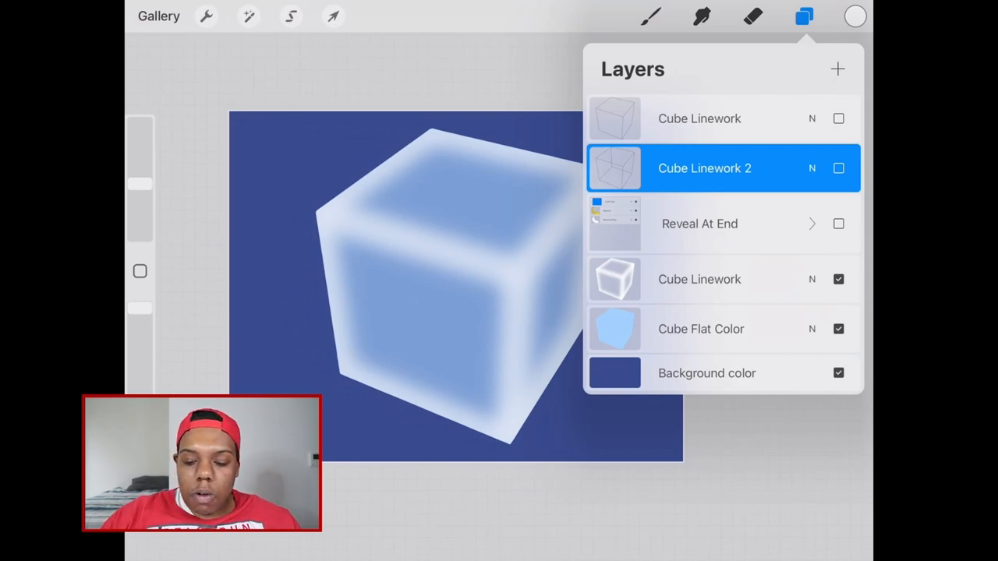
click(838, 68)
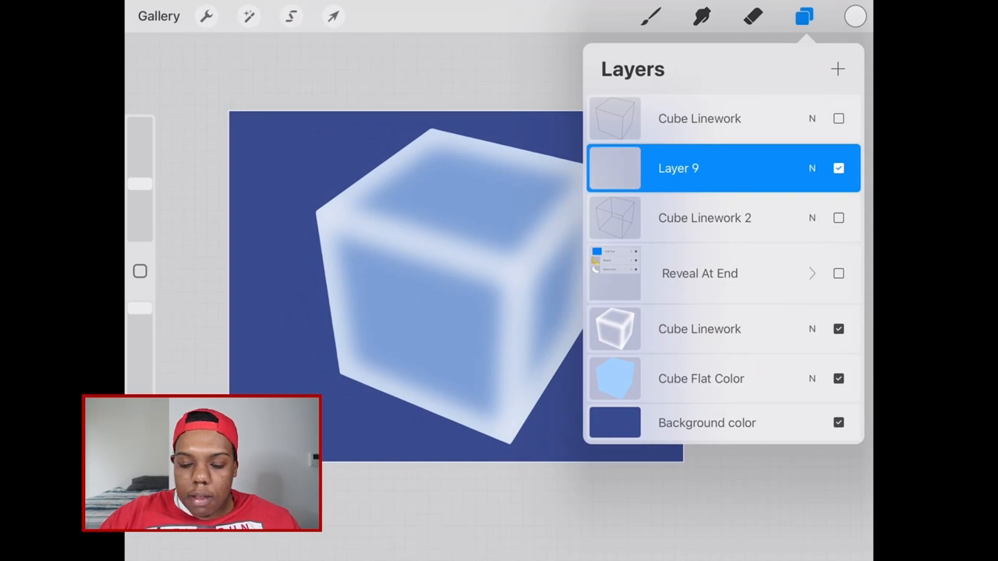
click(651, 16)
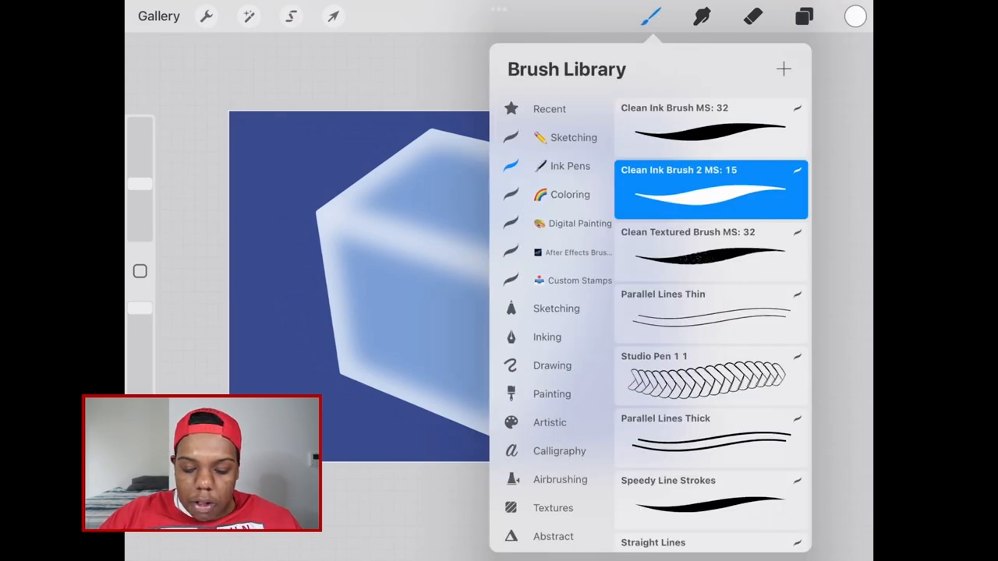
click(571, 194)
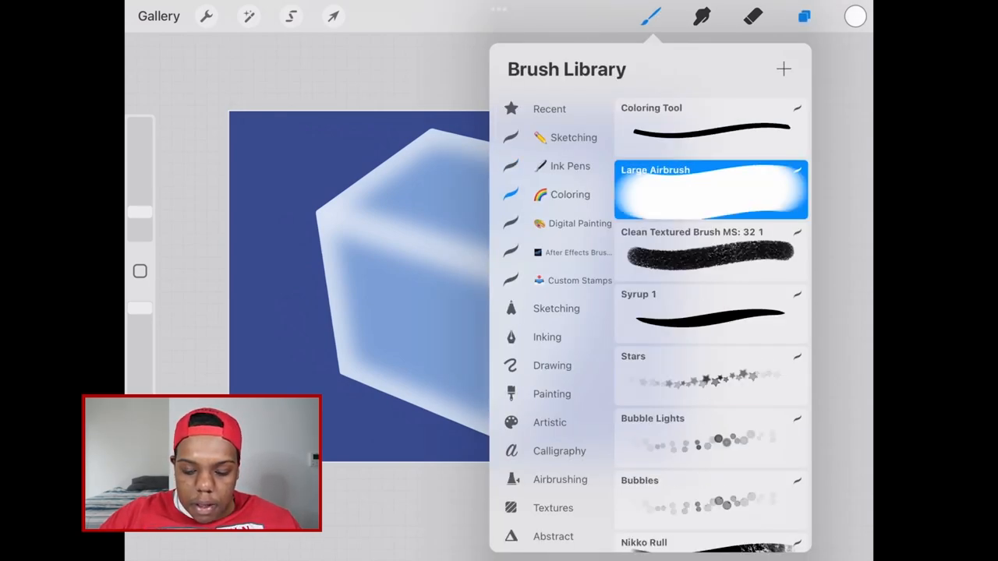
Show the Cube Linework 2 outline and paint thick white strokes along the cube's inner edges
click(805, 16)
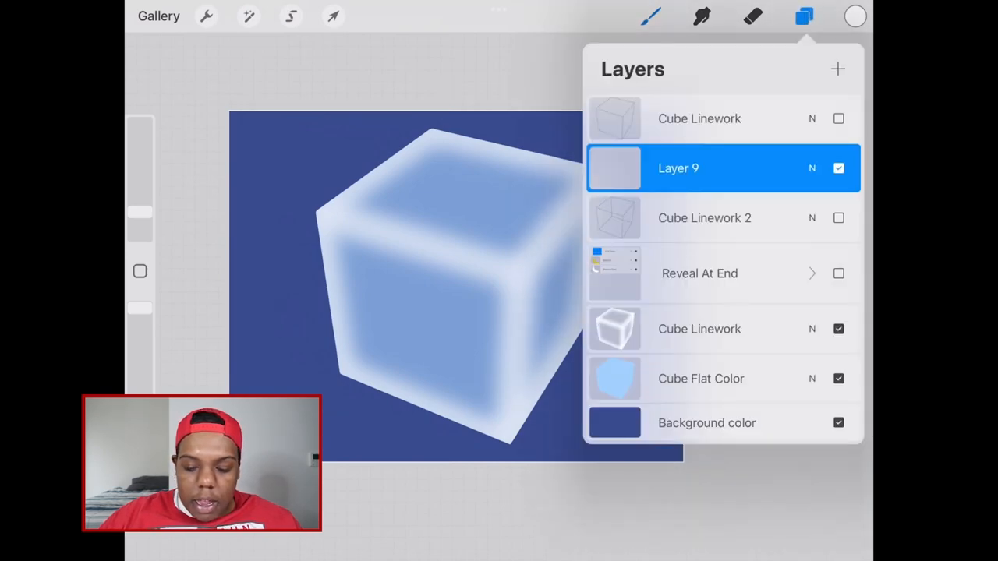
click(705, 219)
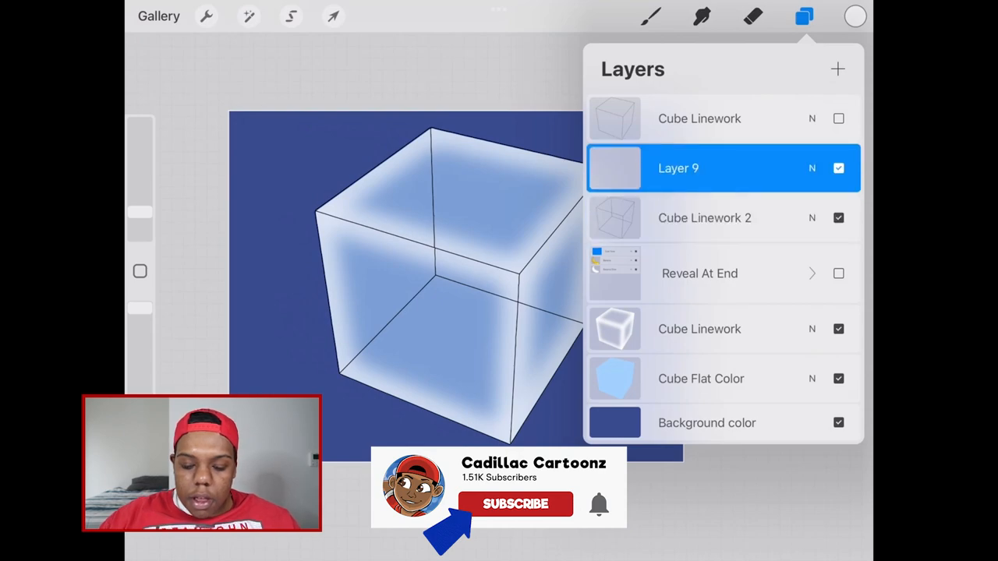
click(805, 15)
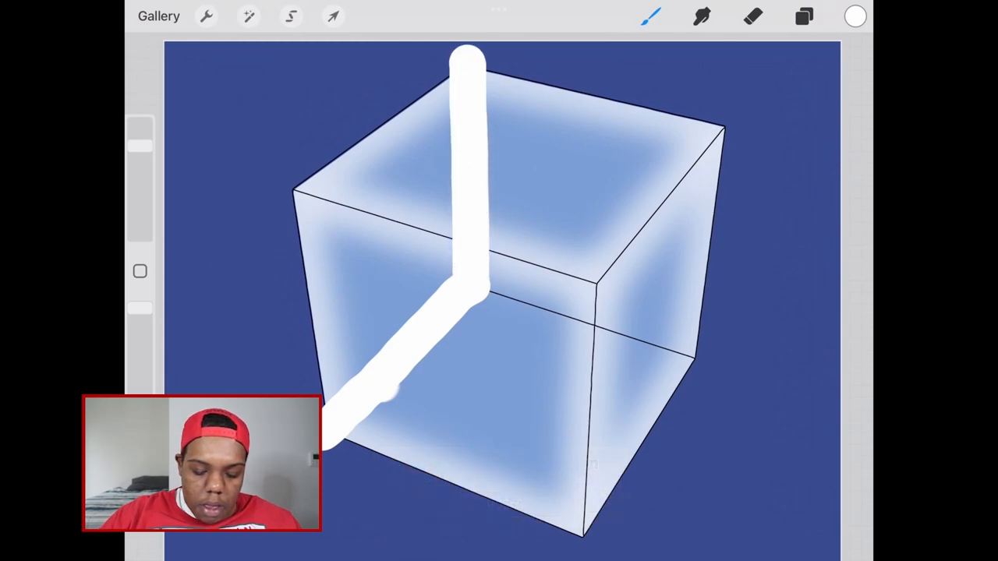
drag(499, 293, 725, 355)
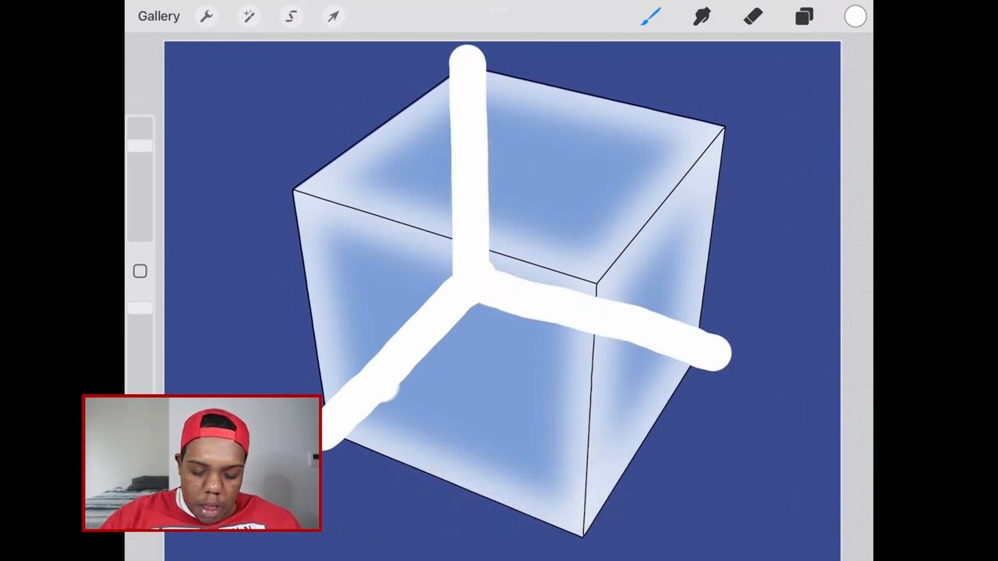
click(805, 16)
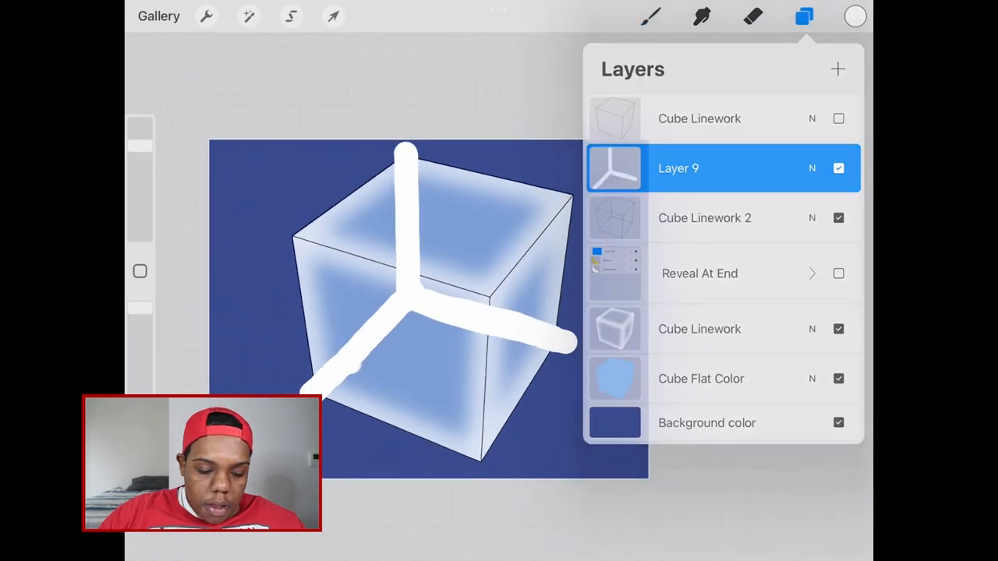
Blur Layer 9's white edge strokes into glowing highlights at about 24%
click(249, 16)
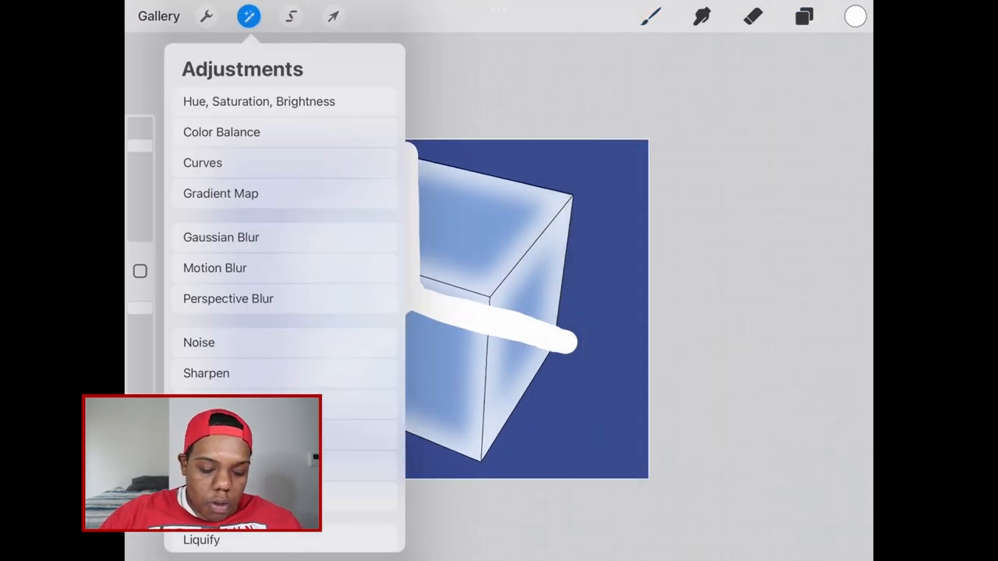
click(222, 237)
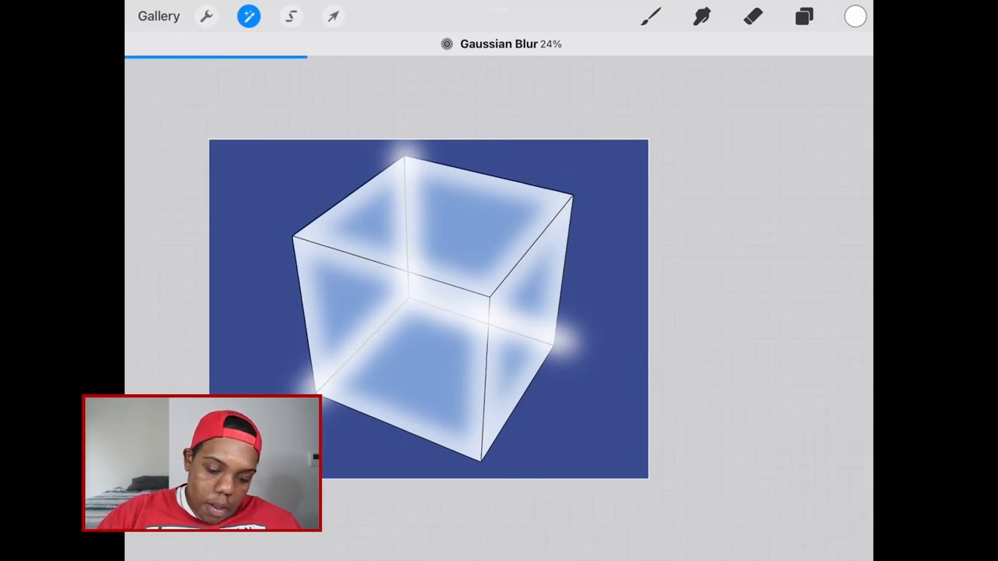
click(805, 15)
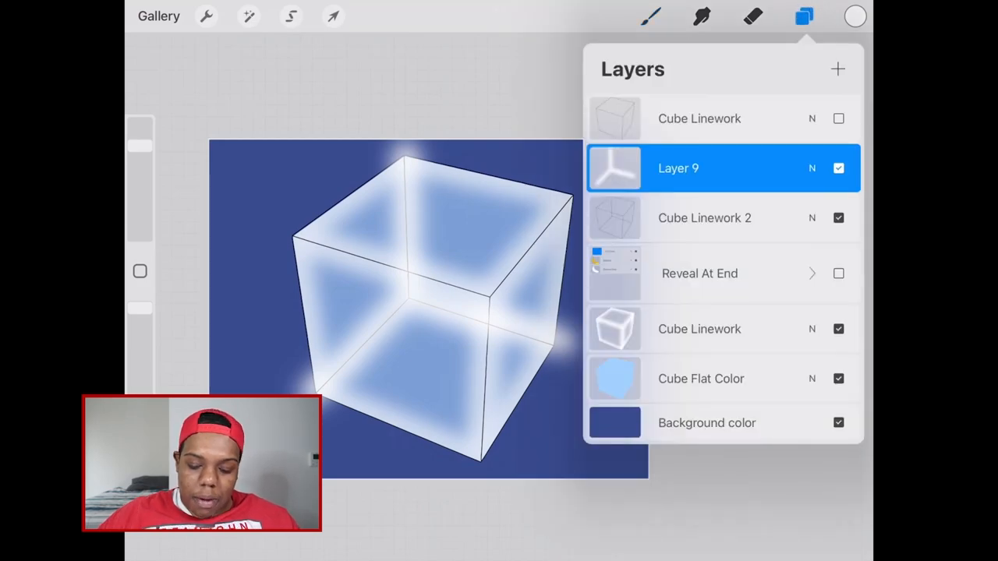
Select the cube's flat colour shape, invert it and clear Layer 9's glow spilling outside the cube
click(702, 379)
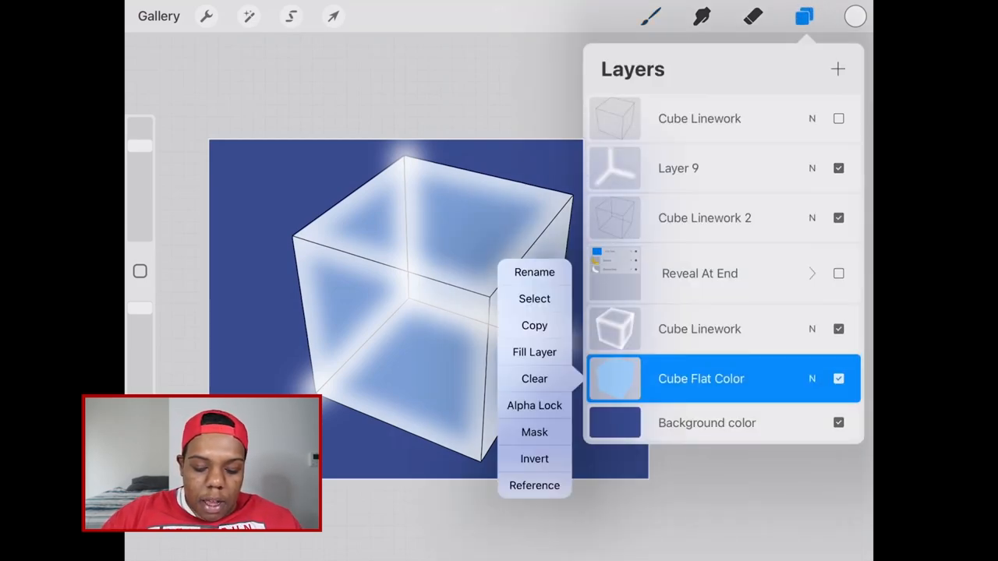
click(533, 300)
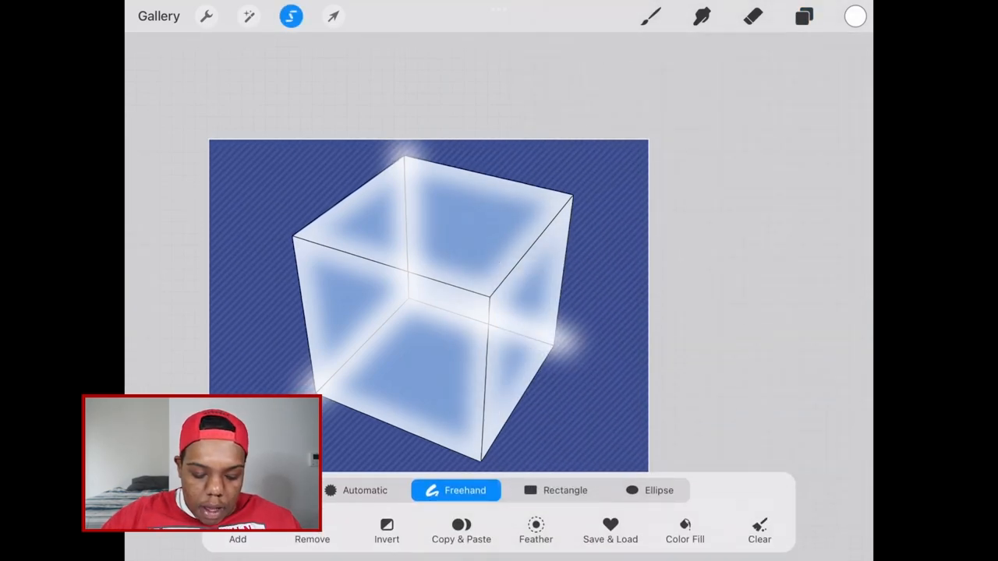
click(805, 16)
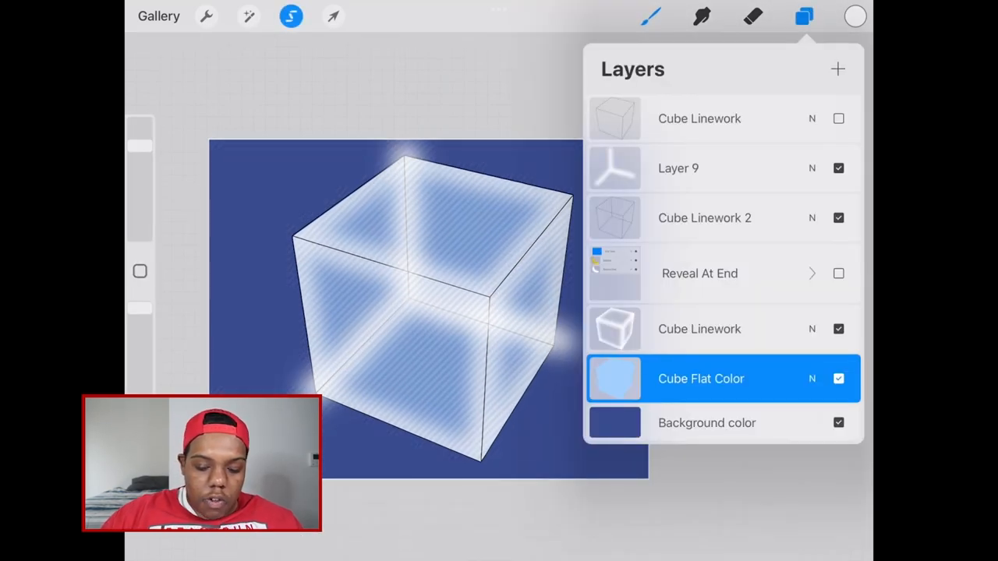
click(333, 16)
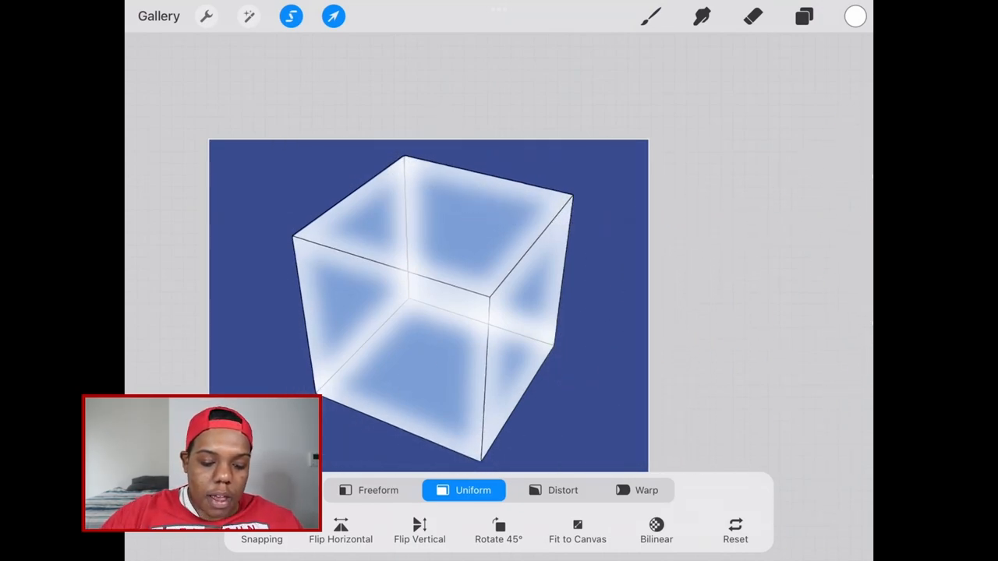
click(804, 16)
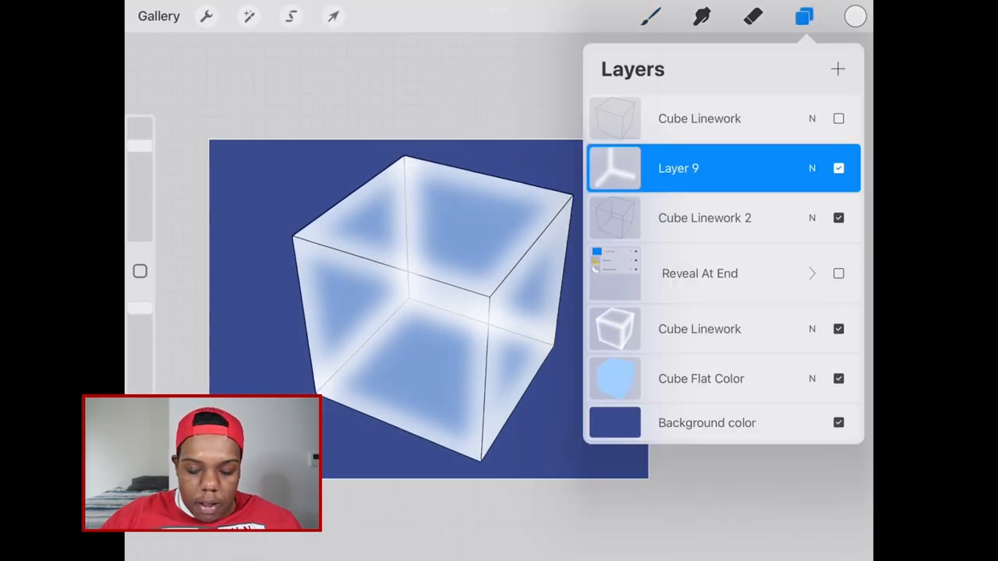
Hide the dark Cube Linework 2 outline so the cube reads as softly frosted
click(839, 218)
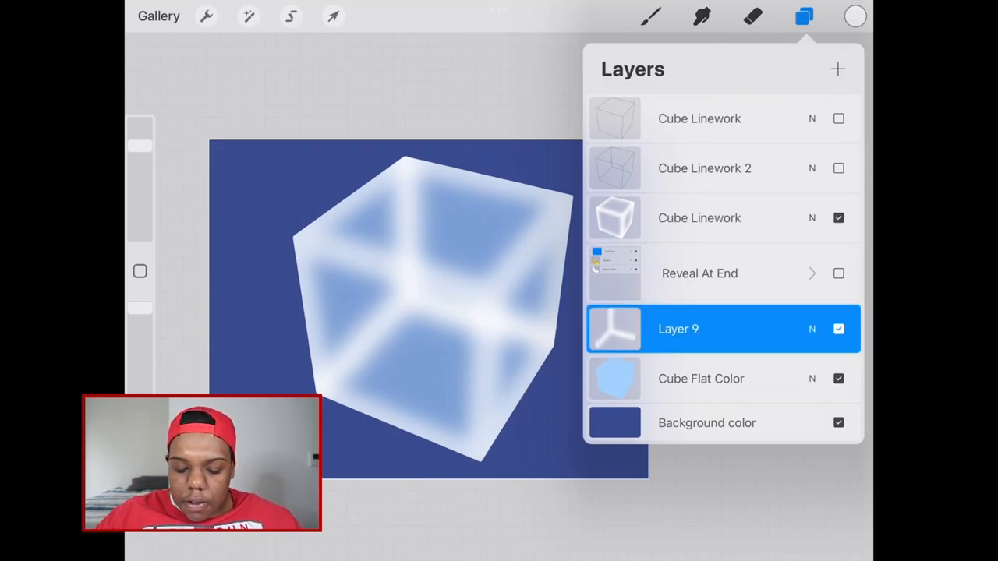
click(701, 379)
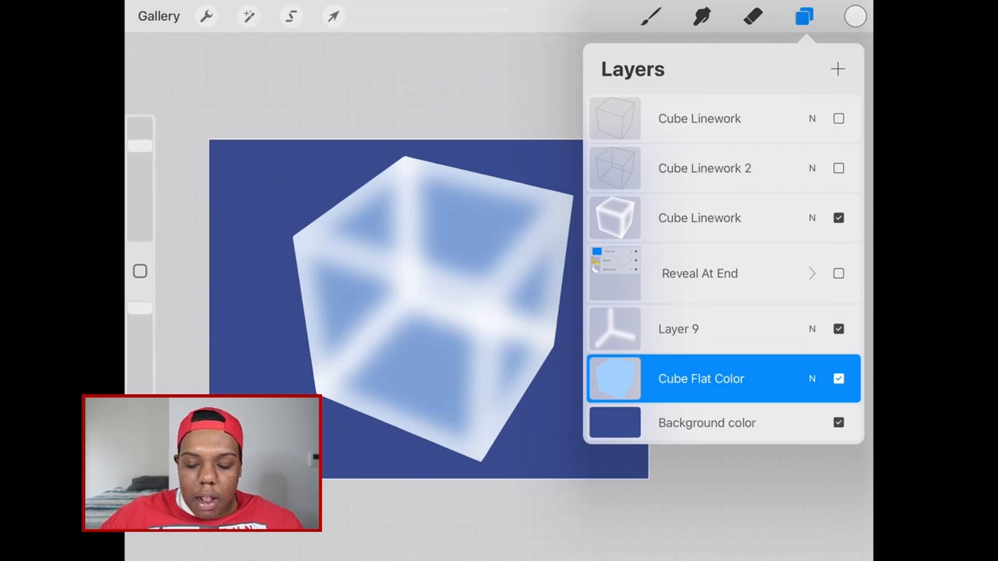
Paint a rough white frost texture over the whole canvas on a new Layer 10
click(837, 69)
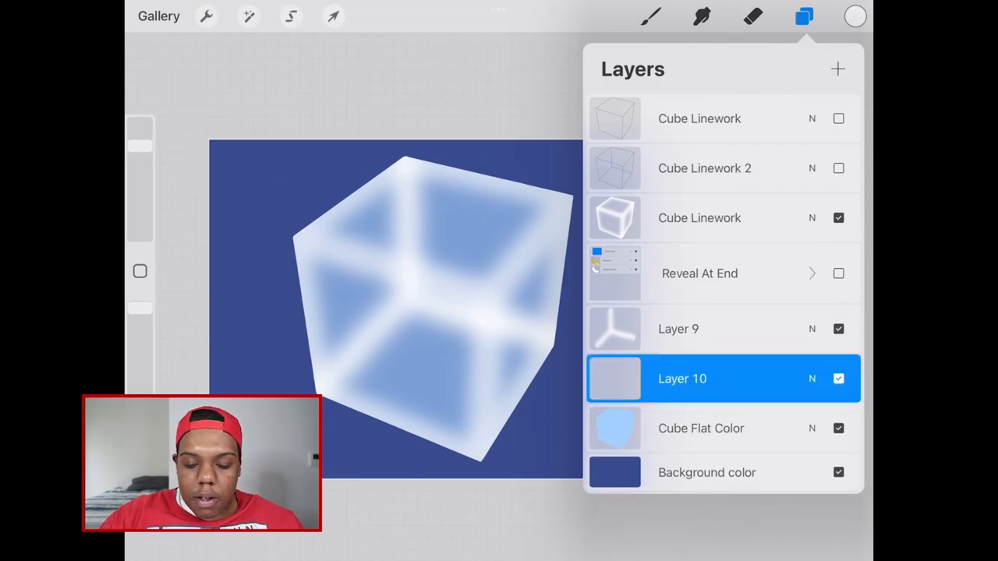
click(652, 16)
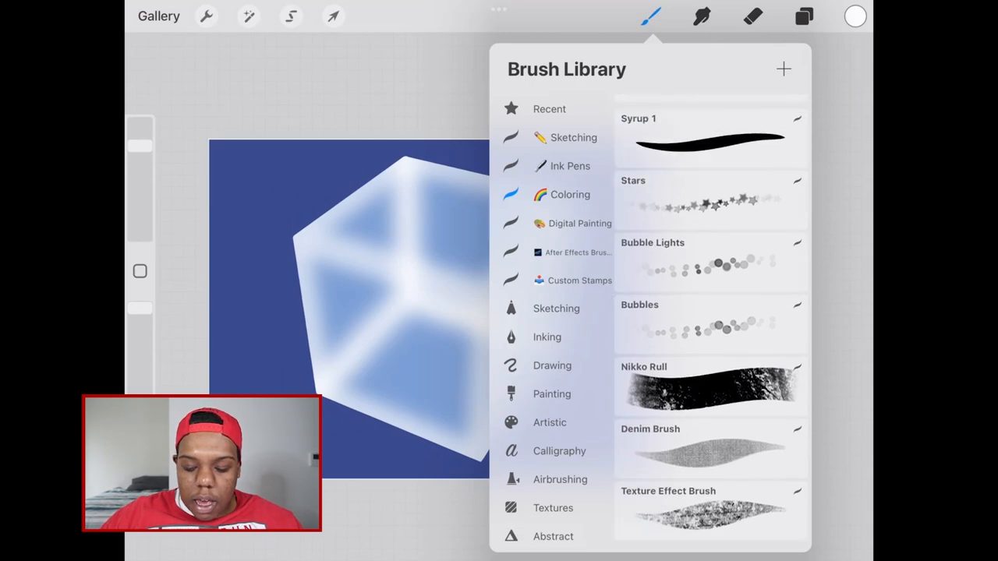
click(710, 507)
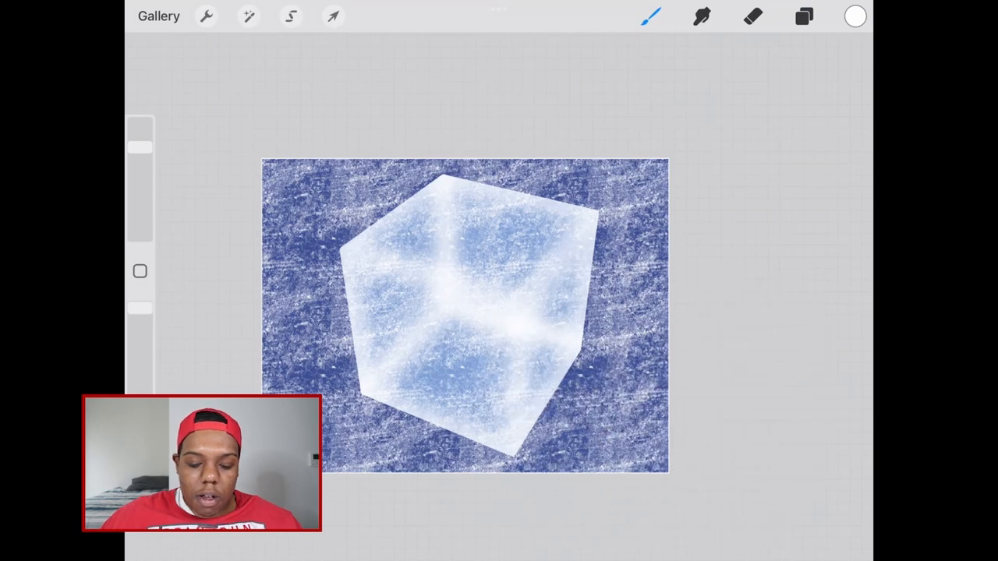
click(805, 16)
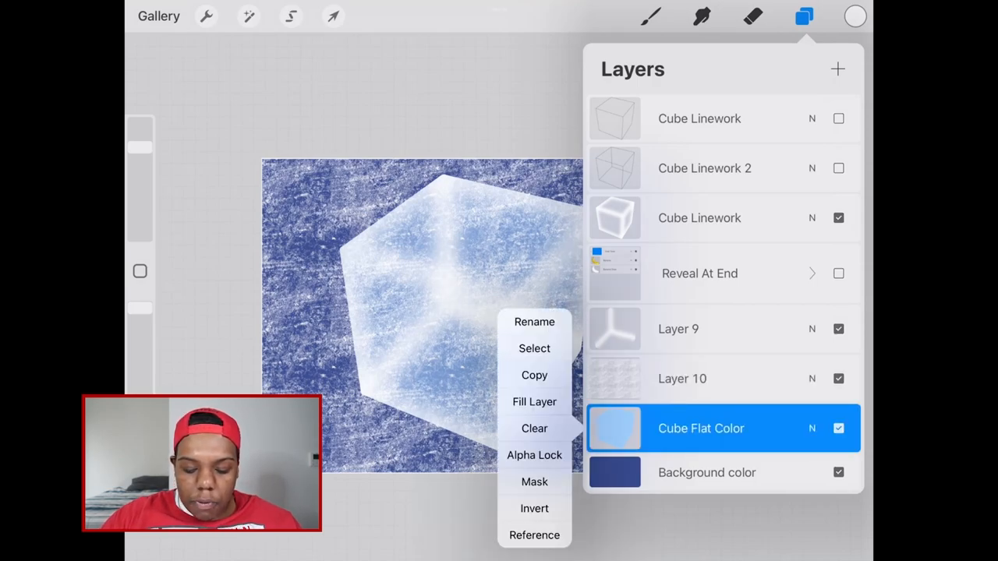
Select the Cube Flat Color shape and clear the frost texture outside the cube
click(534, 350)
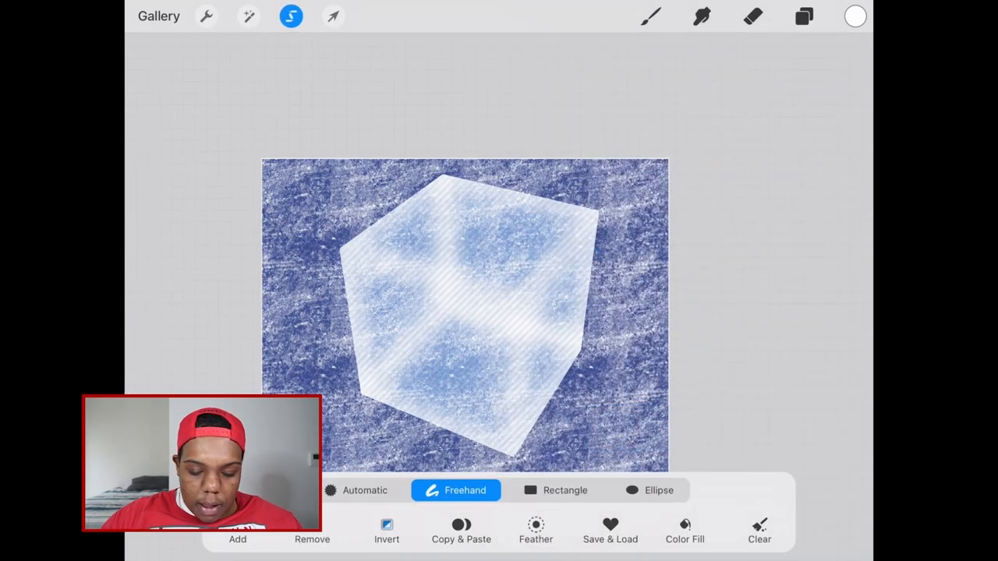
click(804, 15)
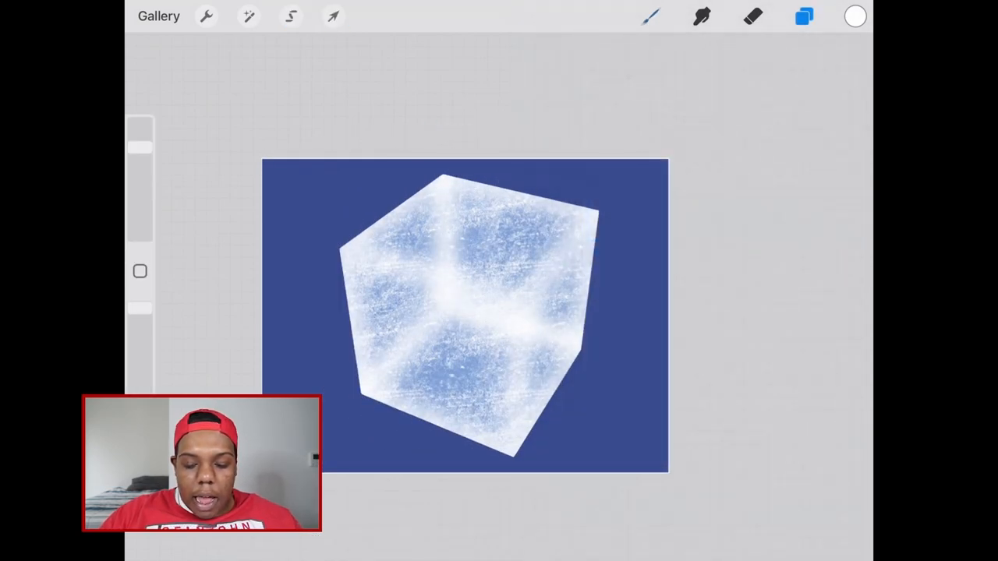
click(805, 15)
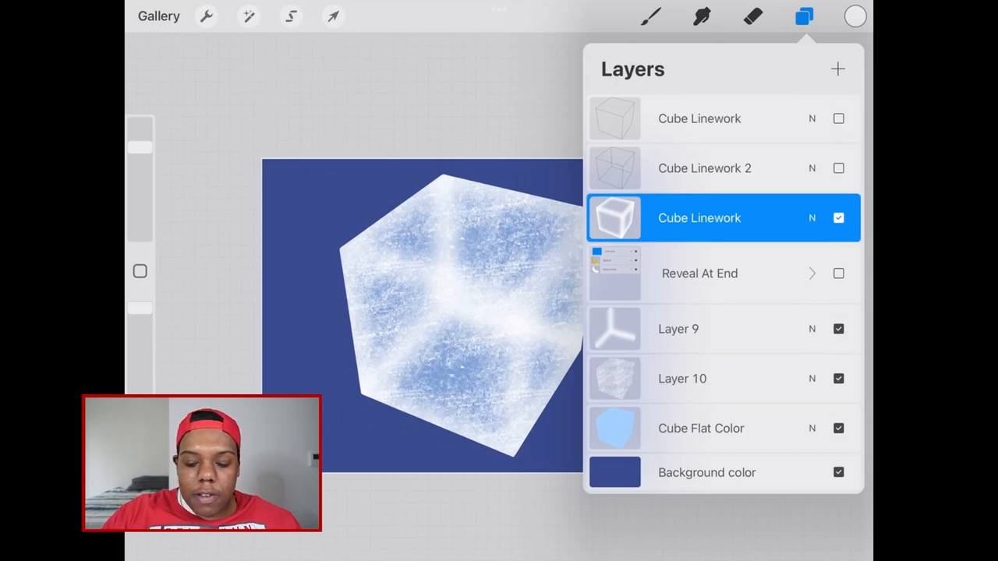
Raise the Cube Linework layer's opacity to 100%
click(248, 16)
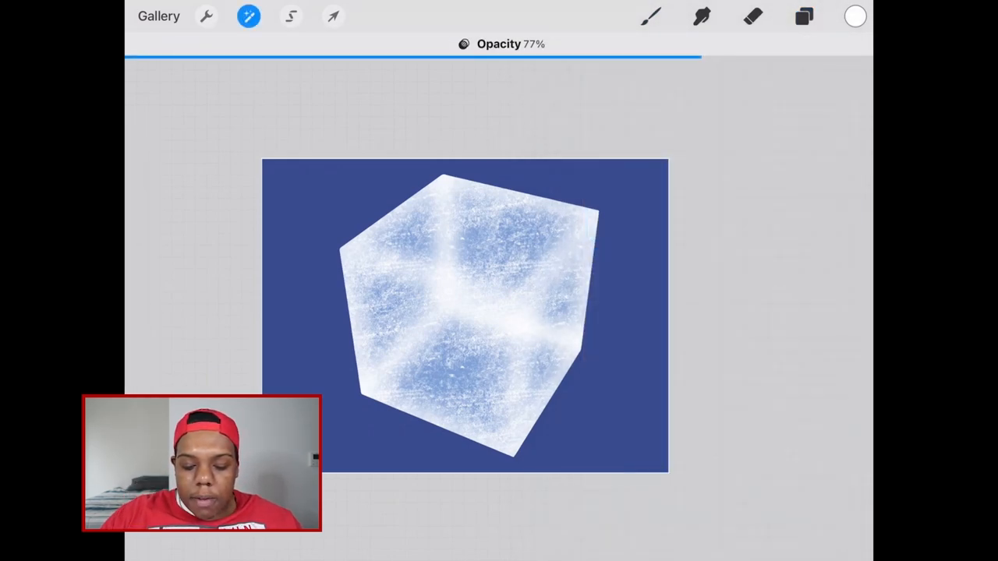
drag(698, 56, 825, 56)
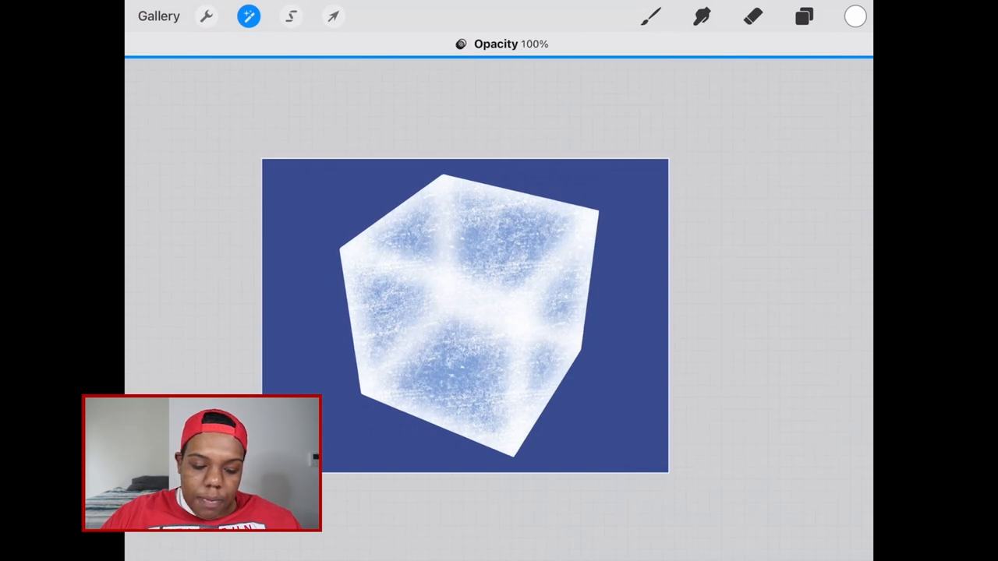
click(651, 16)
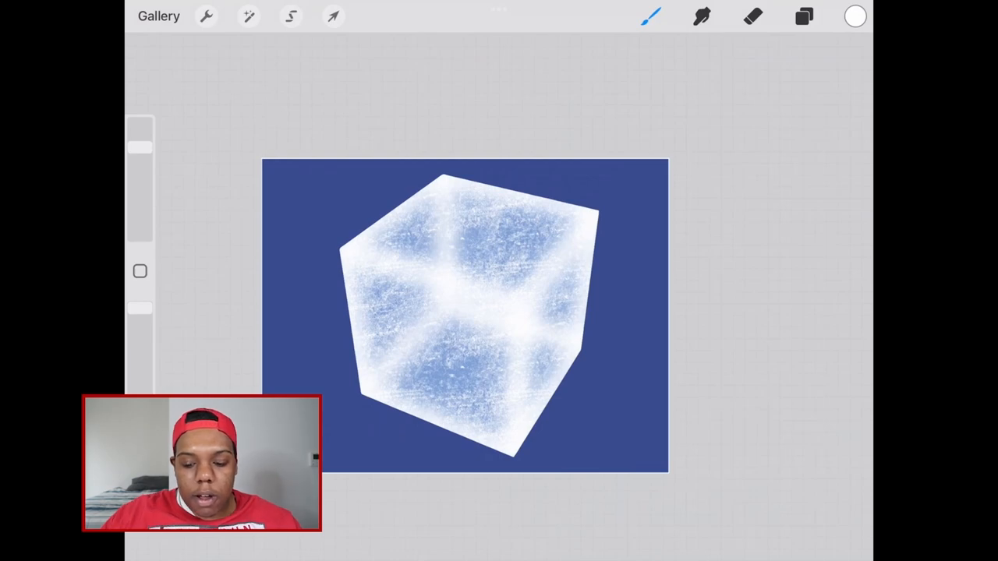
click(805, 15)
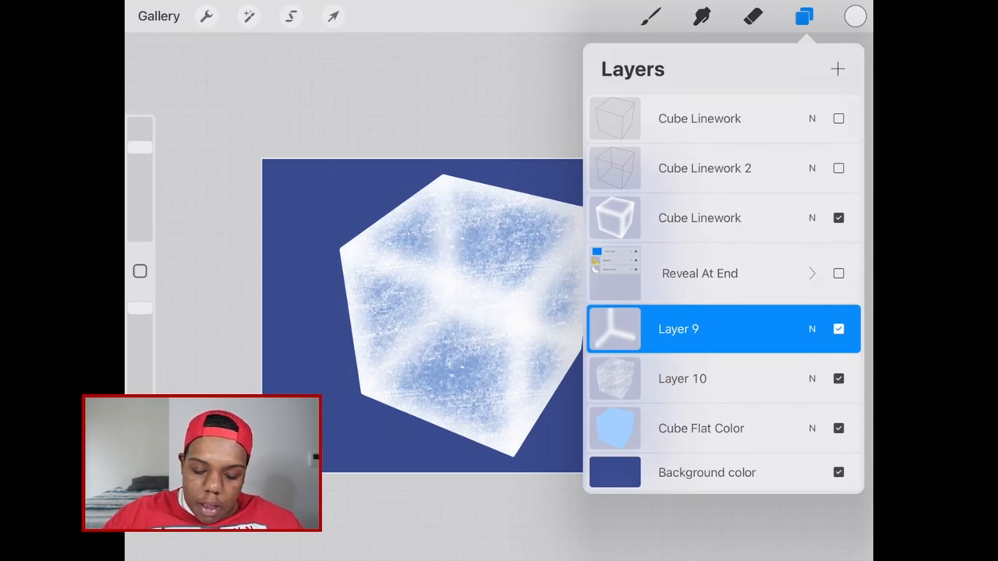
Lower Layer 9's blurred edge highlights to about 61% opacity
click(248, 16)
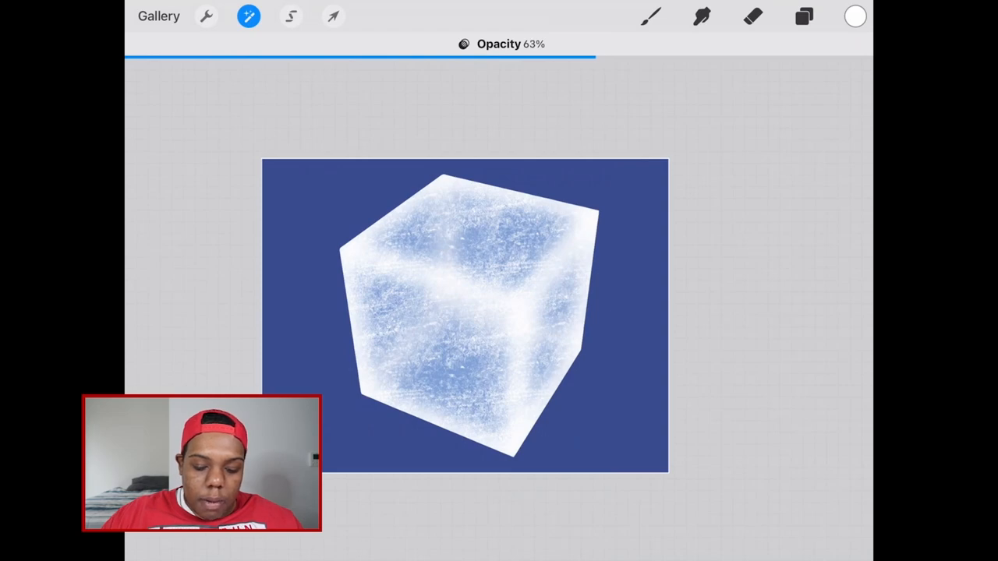
drag(593, 56, 578, 56)
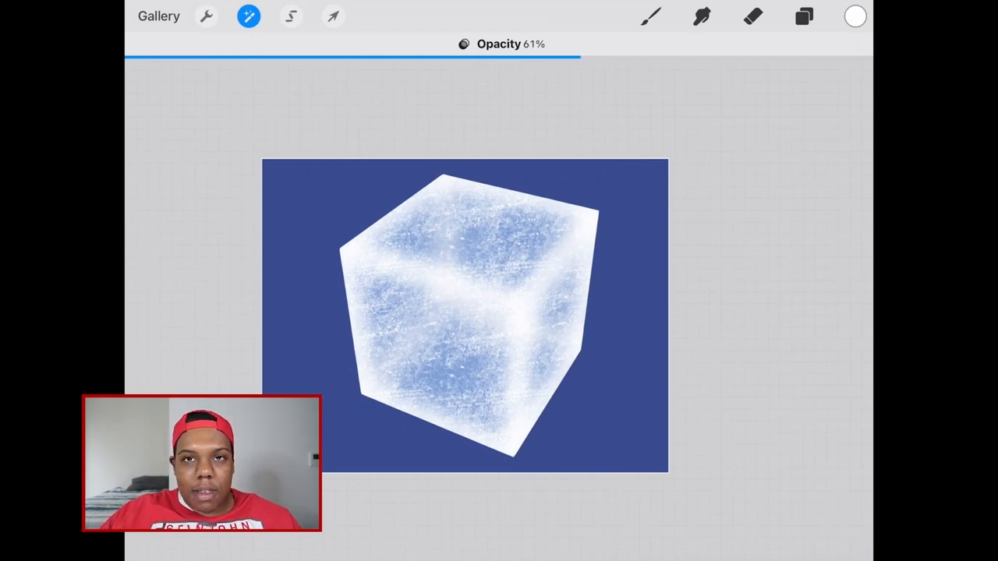
drag(580, 56, 601, 56)
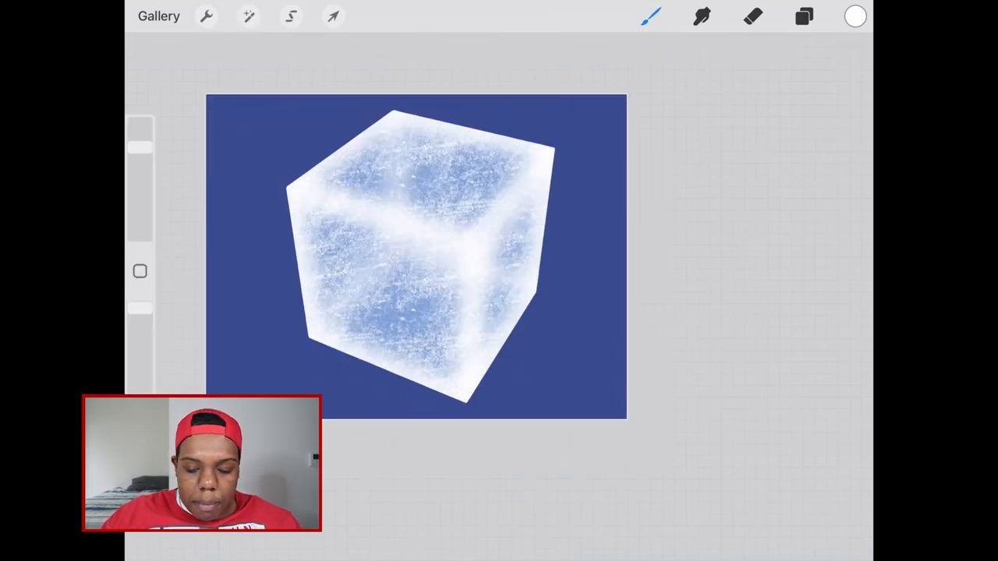
Switch on the Reveal At End group so the banana shows inside the cube
click(805, 16)
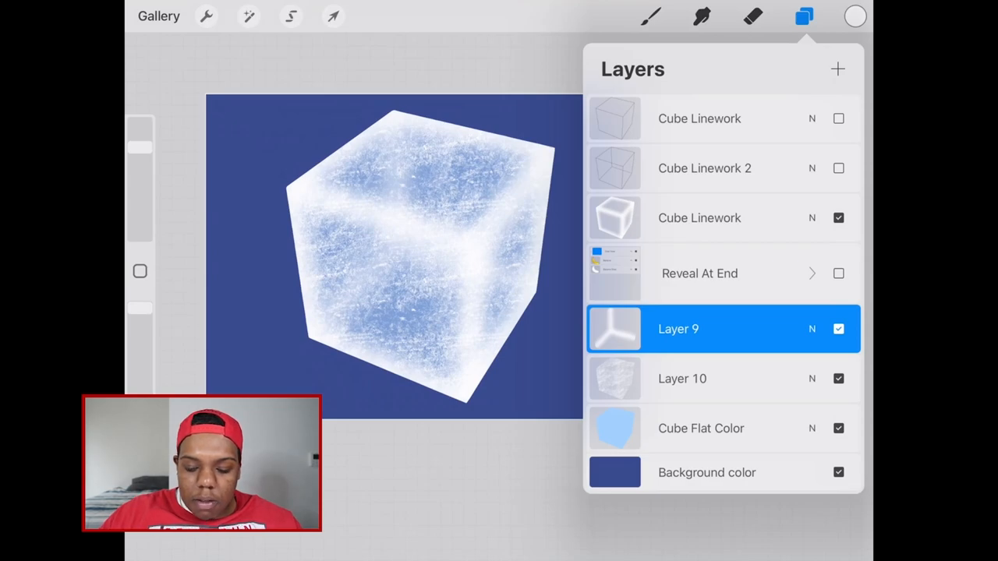
click(699, 273)
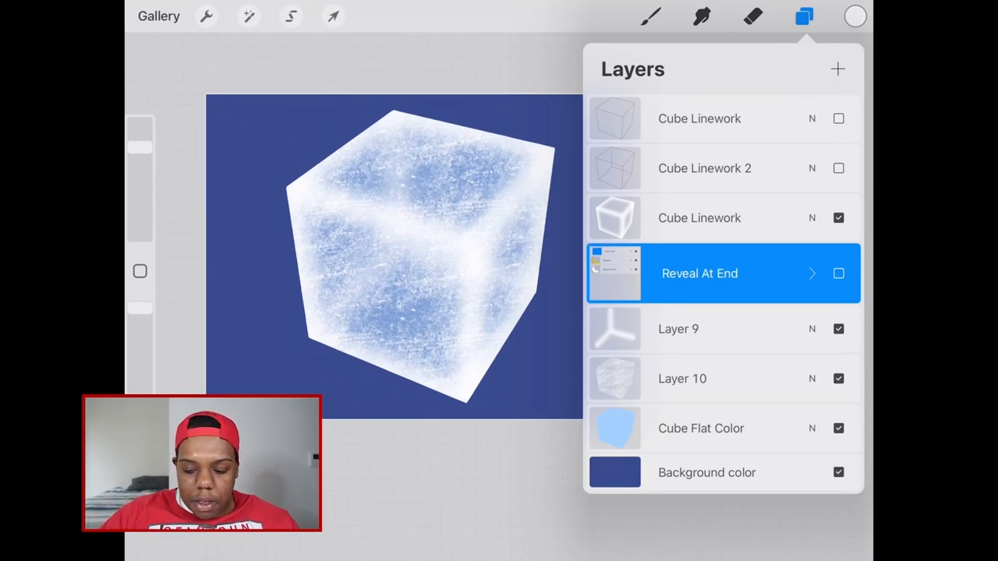
click(839, 273)
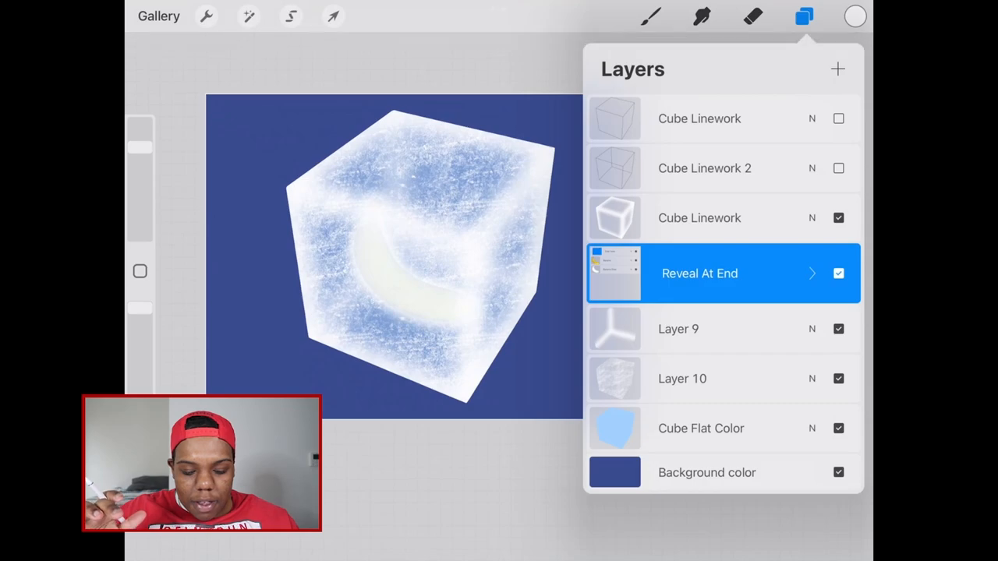
click(805, 15)
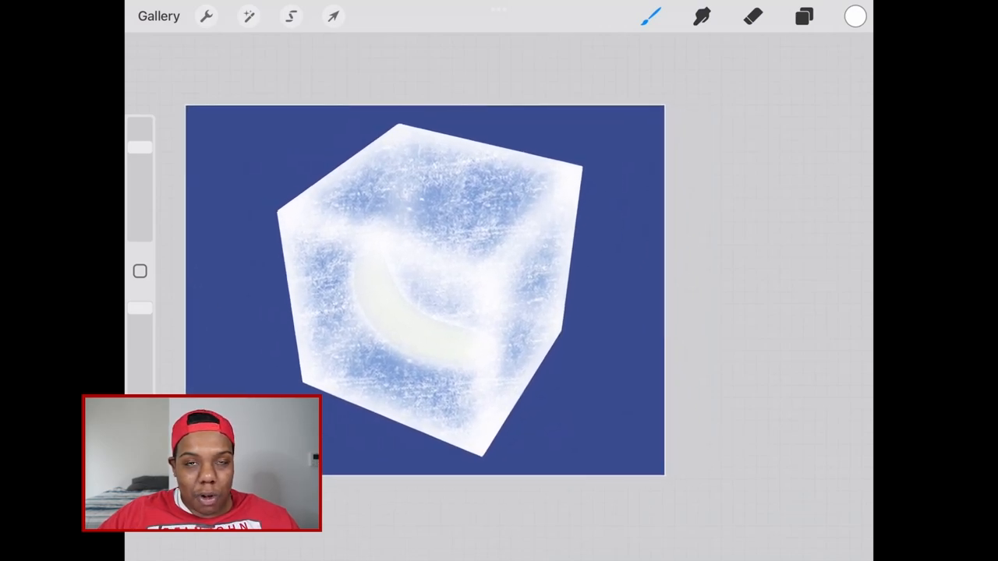
click(805, 15)
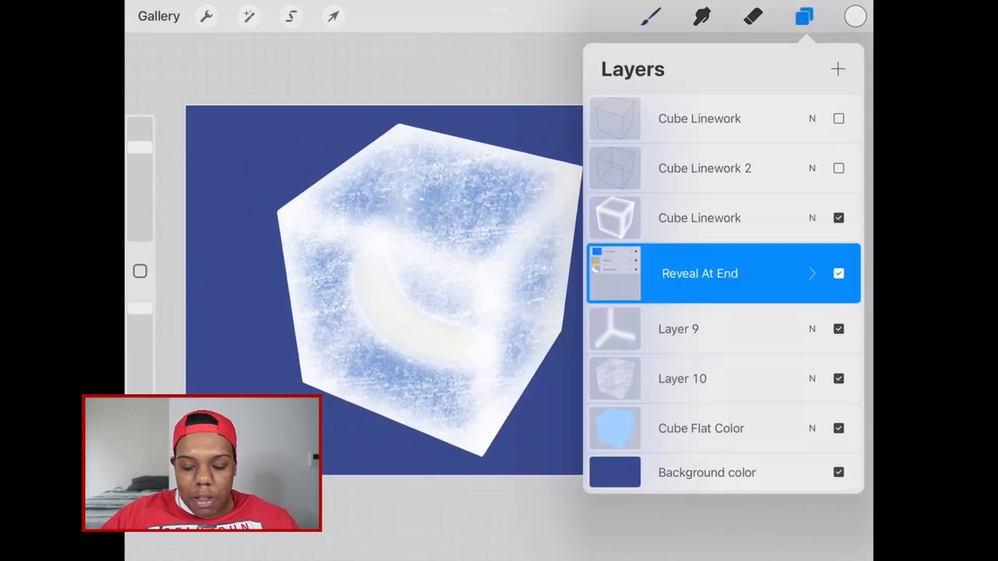
click(811, 275)
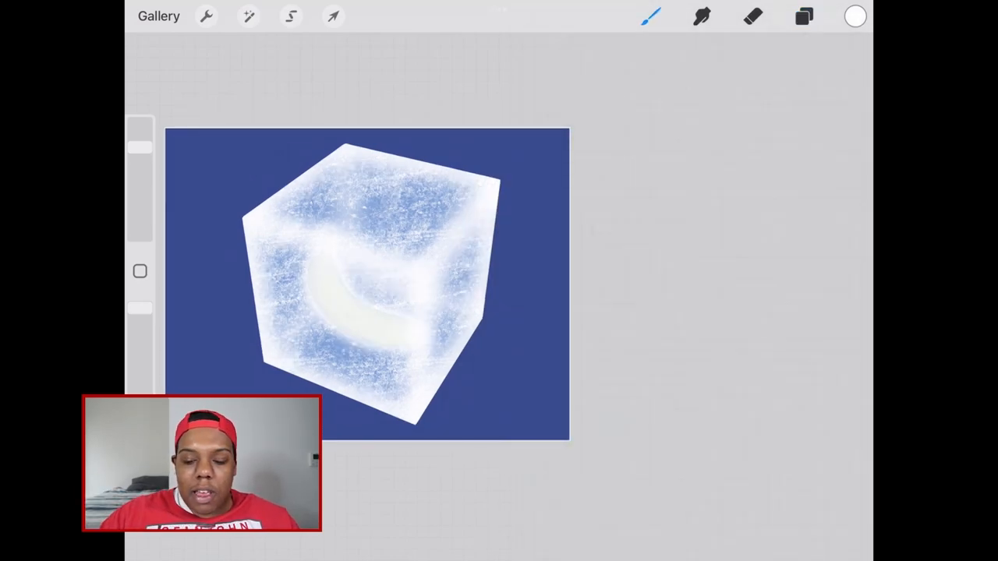
Expand the Reveal At End group to show its Cool Tone, Banana and Banana Glow layers
click(805, 15)
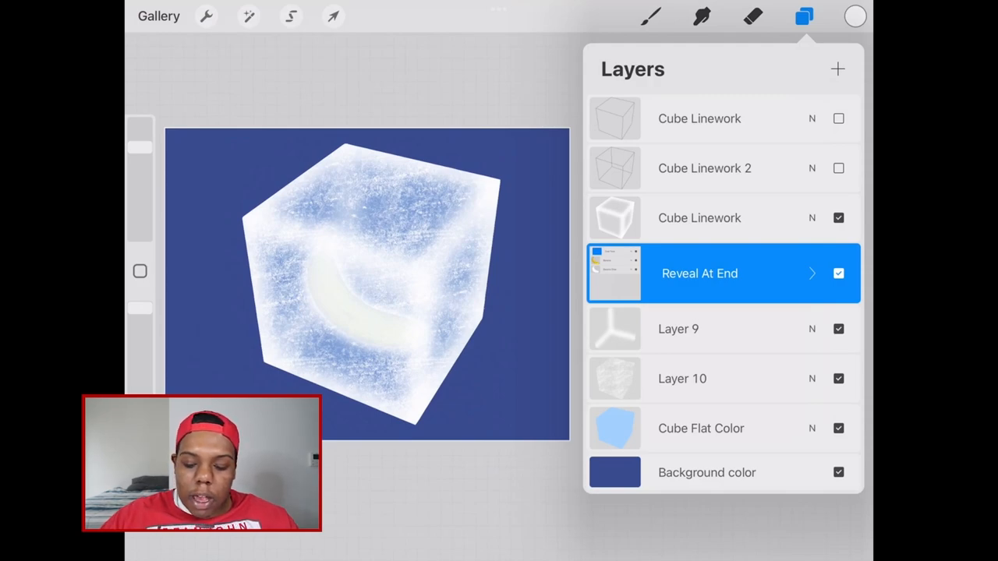
click(811, 273)
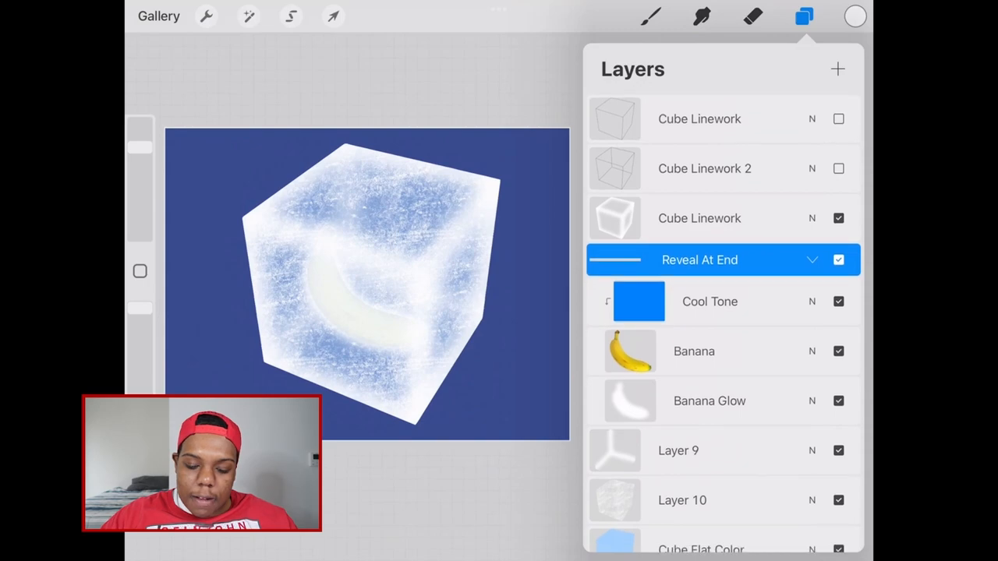
scroll(down, 3)
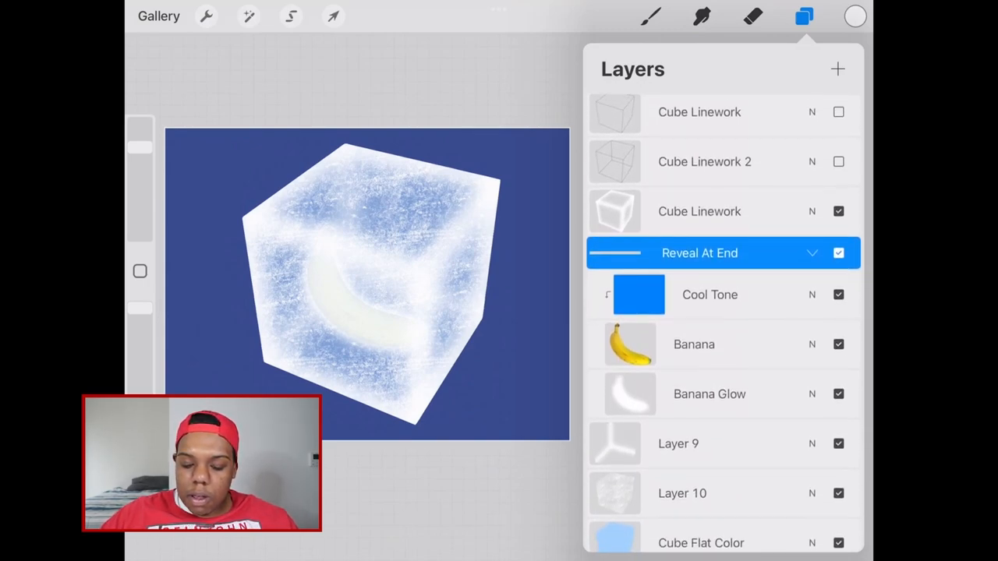
scroll(up, 3)
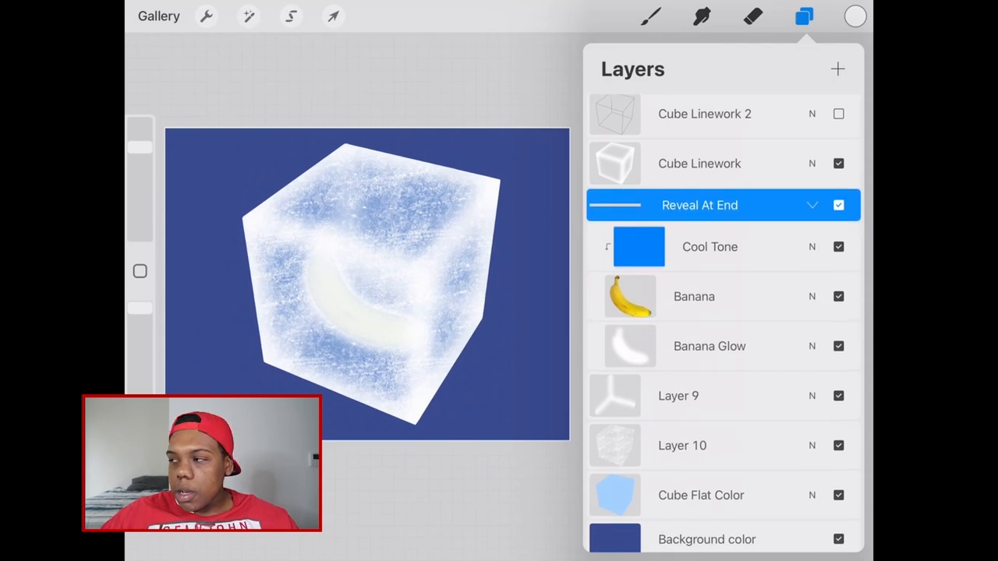